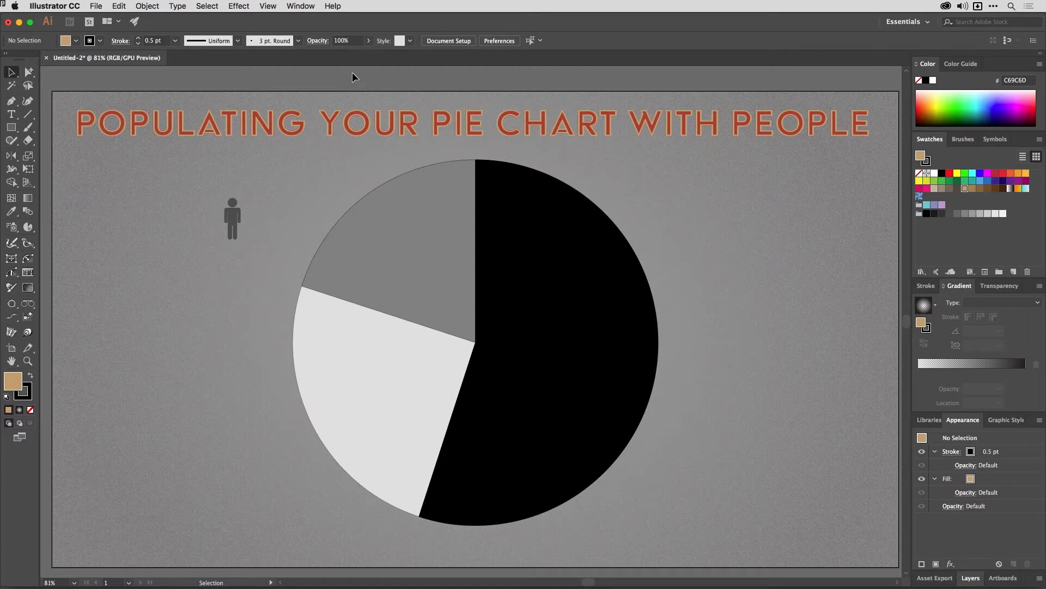
{"action": "mouse_move", "coordinate": [241, 204]}
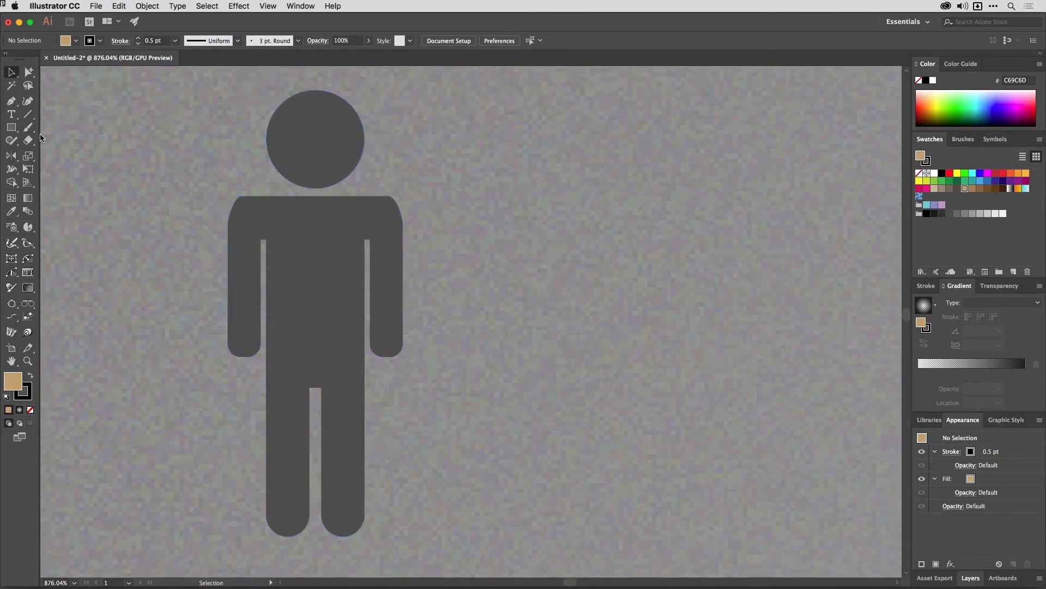
{"action": "mouse_move", "coordinate": [256, 120]}
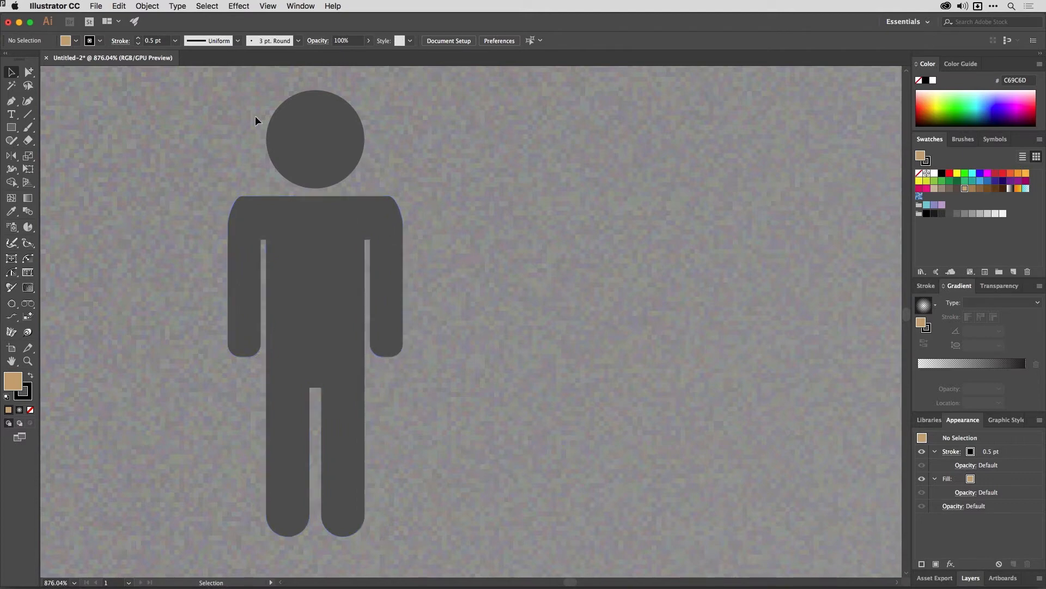
{"action": "mouse_move", "coordinate": [345, 270]}
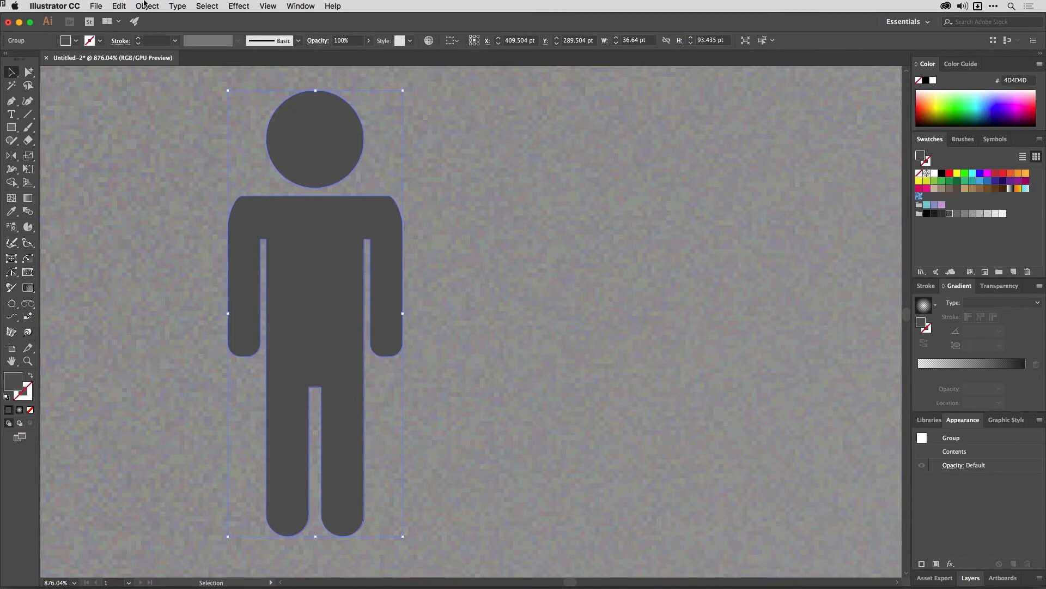
Step: Make a pattern from the person figure and accept the new-swatch notice
{"action": "left_click", "coordinate": [147, 6]}
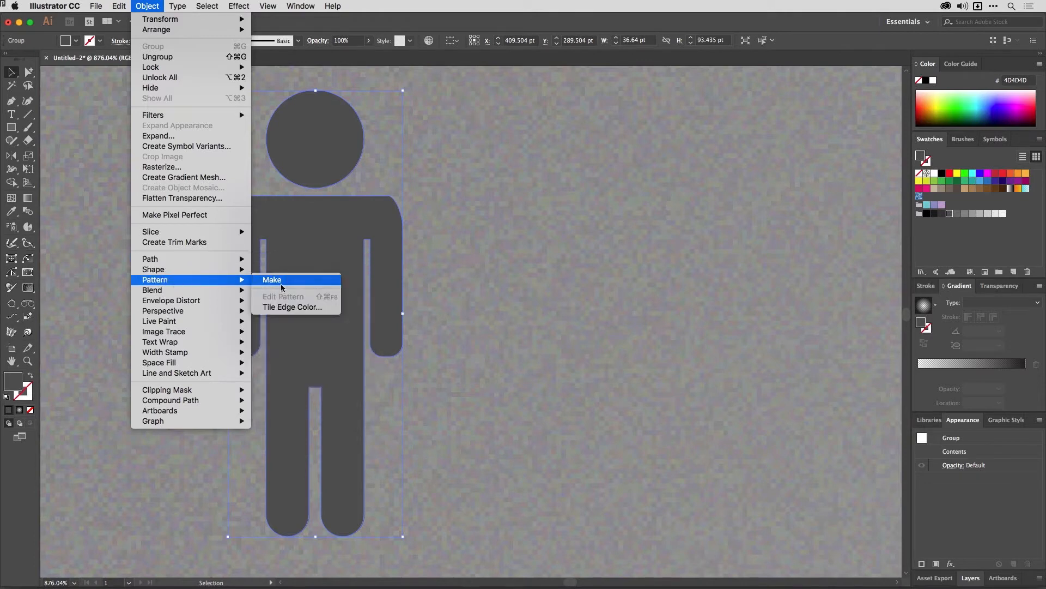
{"action": "left_click", "coordinate": [272, 279]}
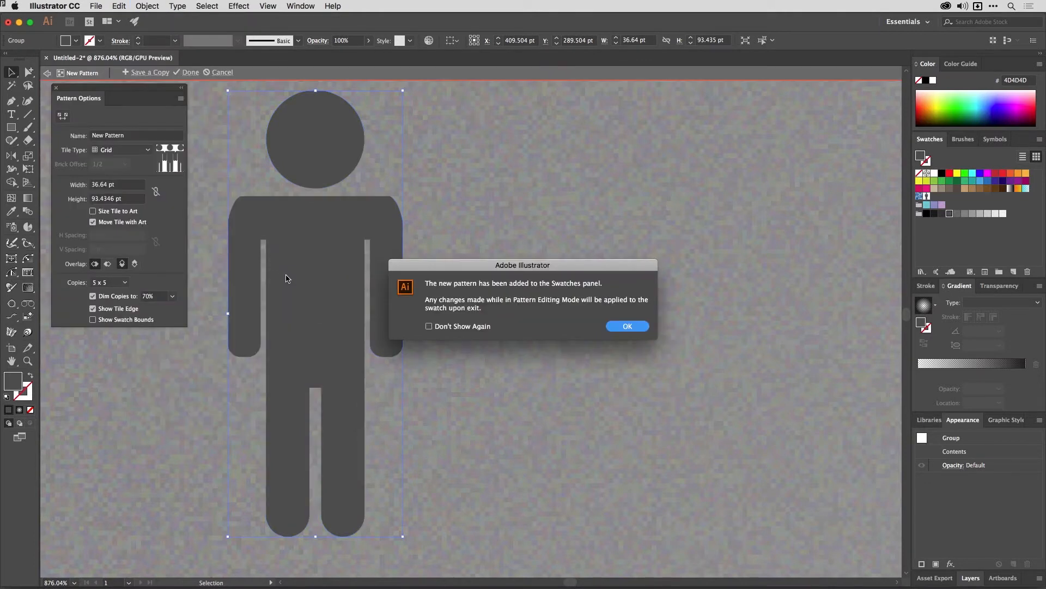
{"action": "left_click", "coordinate": [627, 325]}
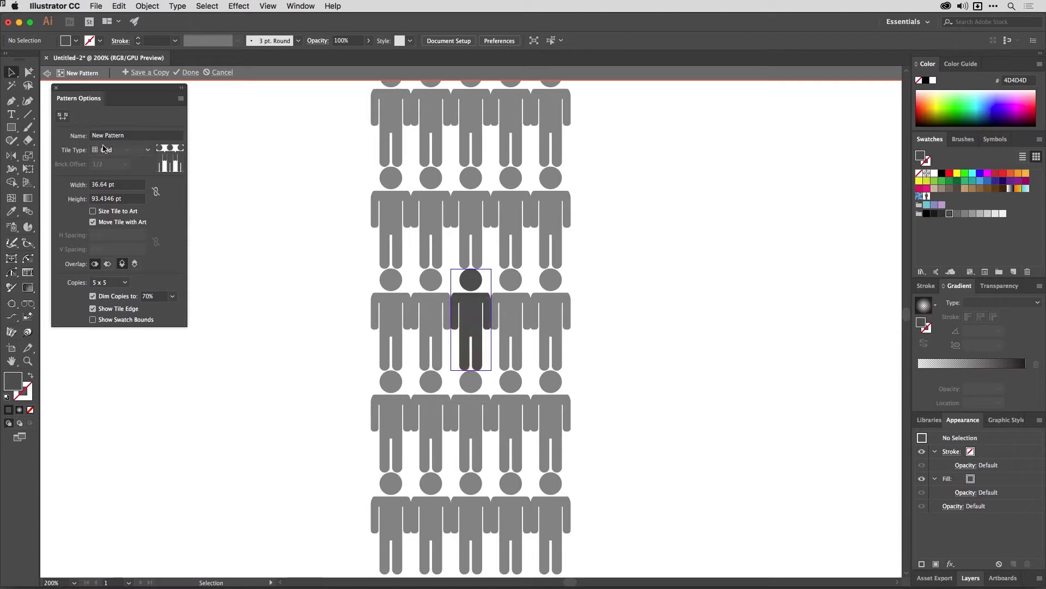
Step: Set the pattern to Brick by Column with 1/3 offset and name it People
{"action": "left_click", "coordinate": [120, 149]}
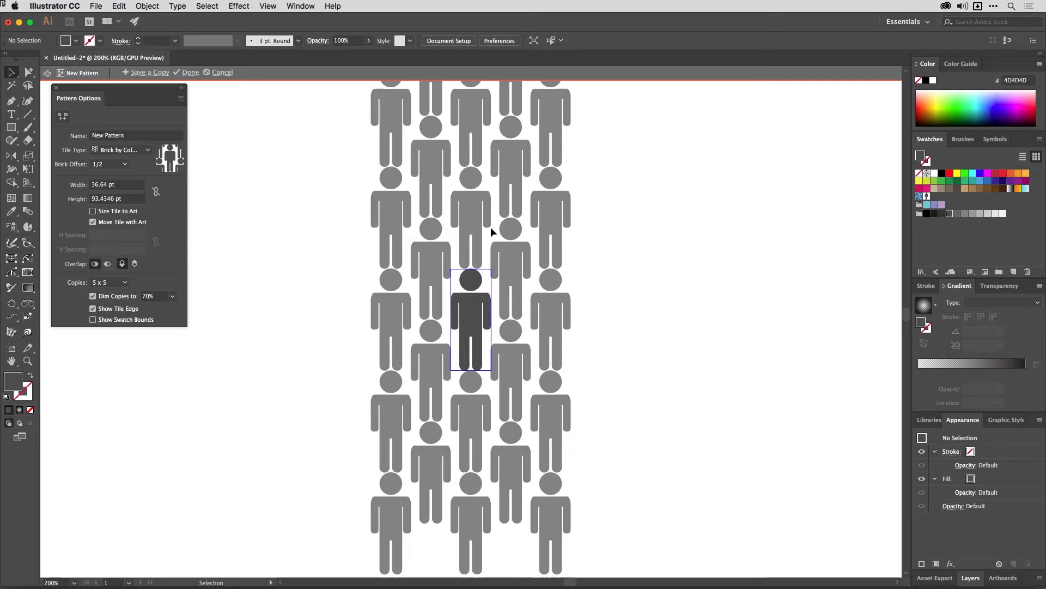
{"action": "left_click", "coordinate": [110, 164]}
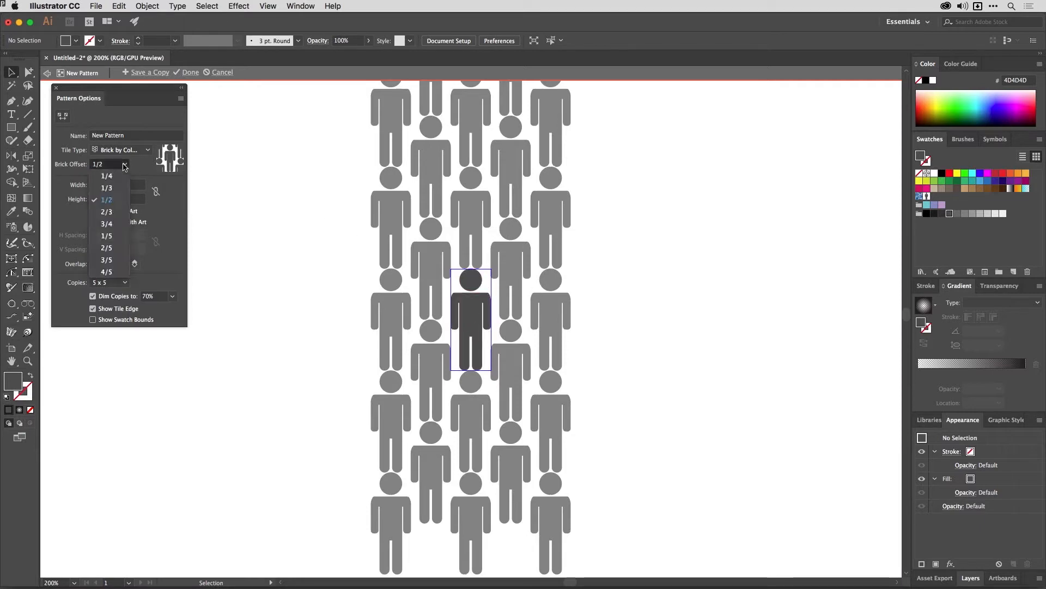
{"action": "left_click", "coordinate": [106, 188]}
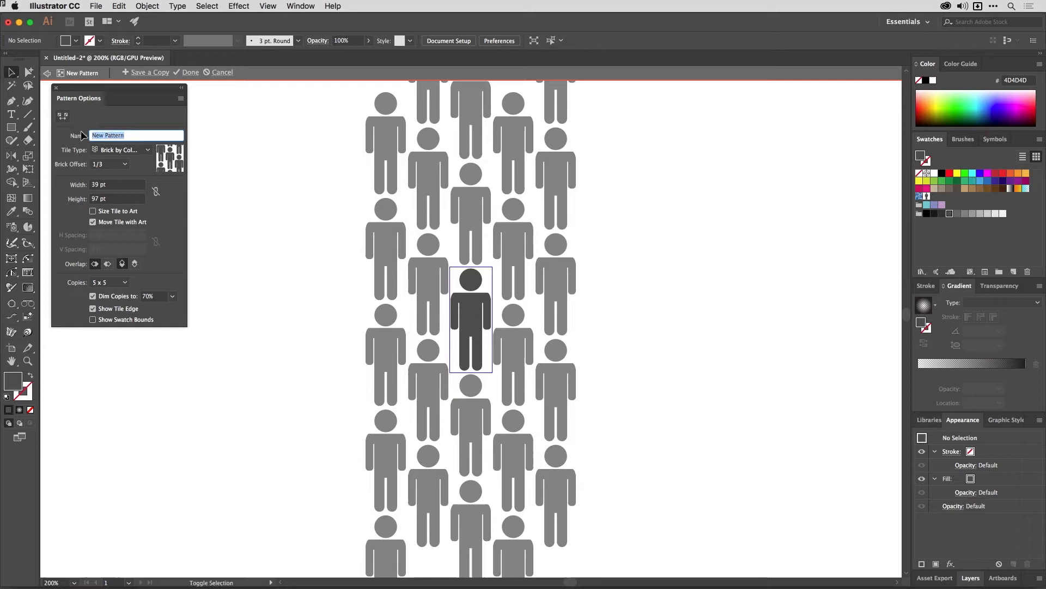
{"action": "type", "text": "People"}
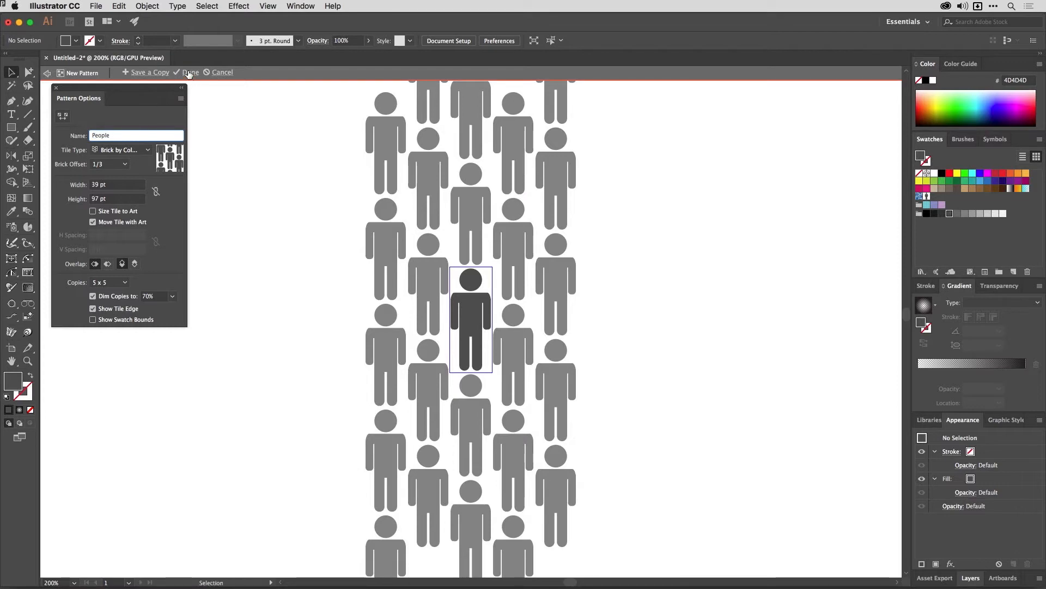
{"action": "left_click", "coordinate": [176, 72]}
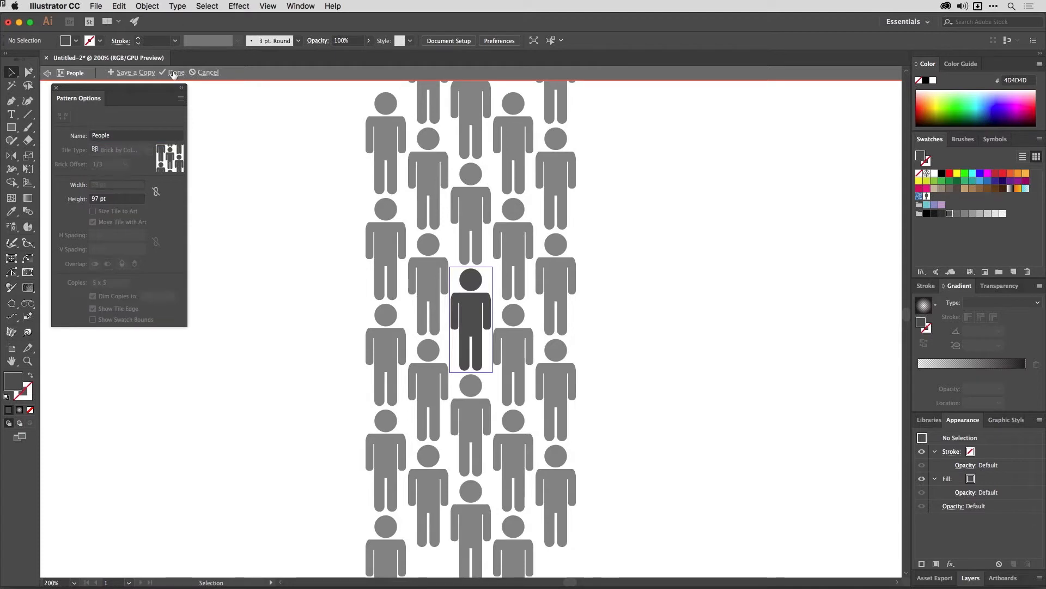
Step: Exit pattern editing and draw a rectangle beside the pie chart
{"action": "left_click", "coordinate": [176, 71]}
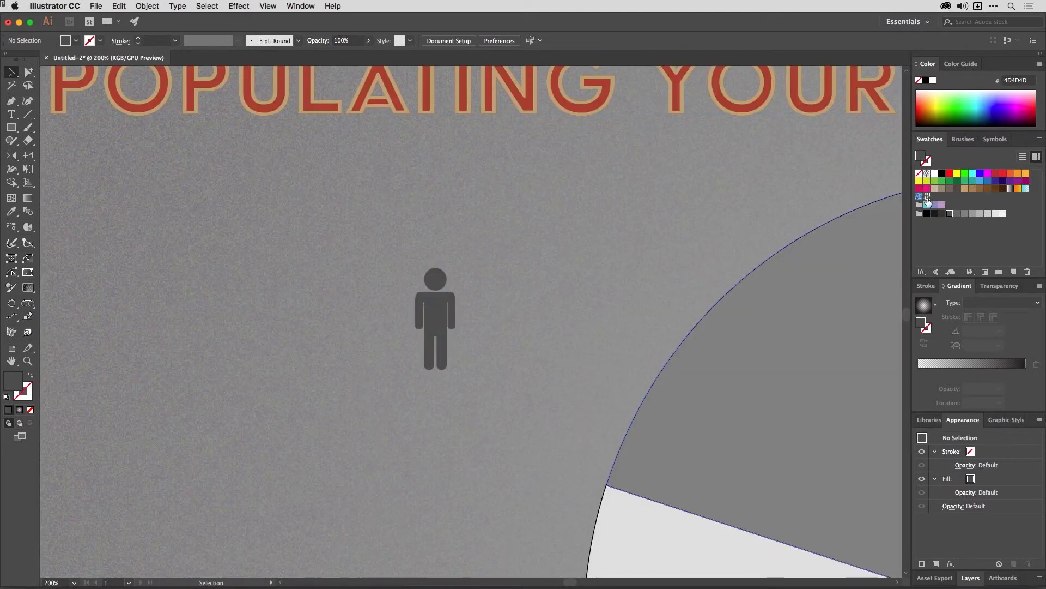
{"action": "mouse_move", "coordinate": [925, 196]}
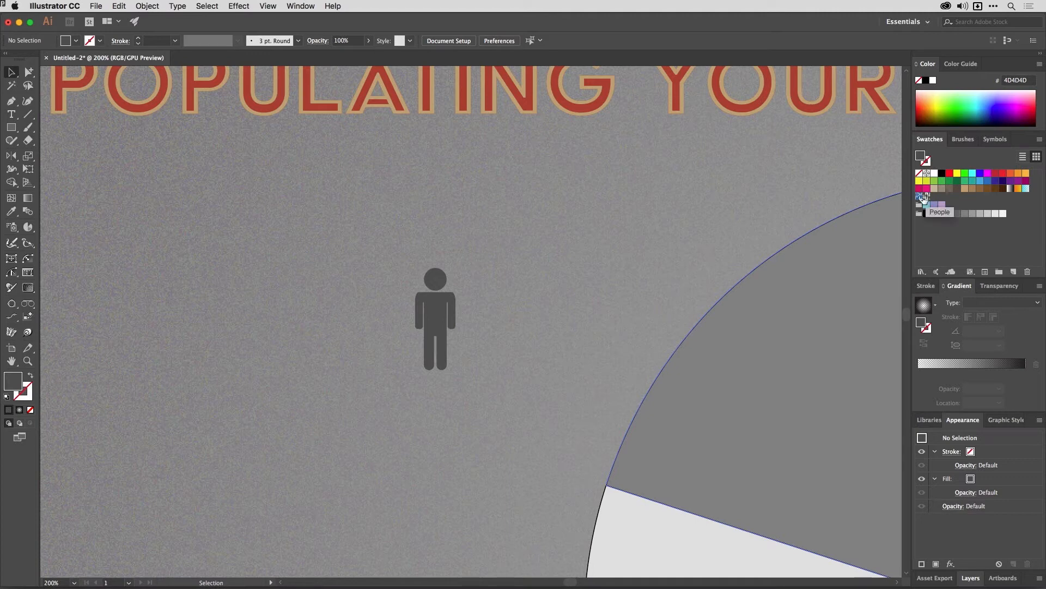
{"action": "left_click", "coordinate": [434, 318]}
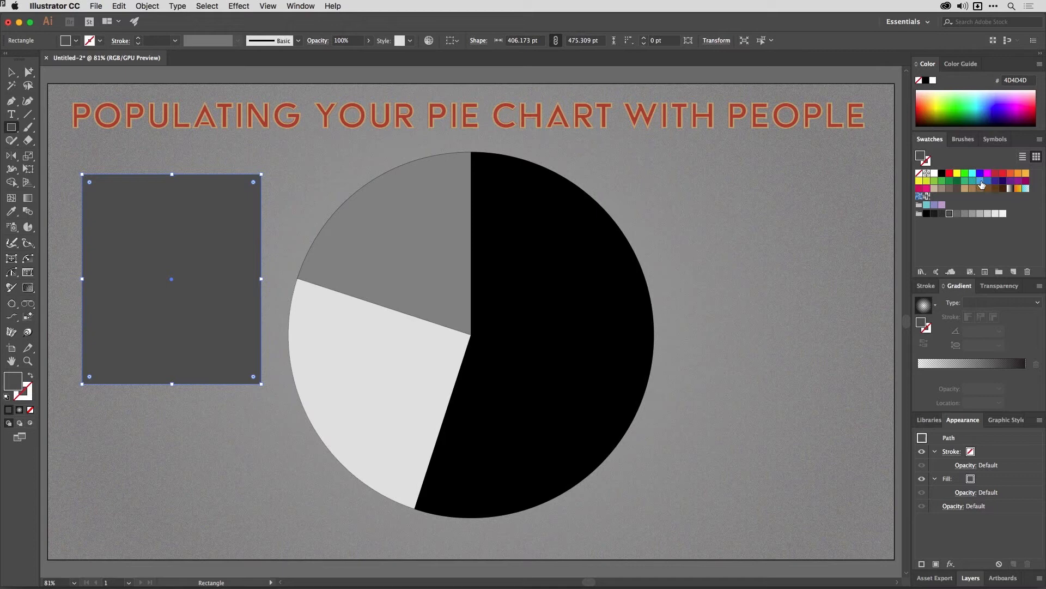
Step: Fill the rectangle with a light blue swatch
{"action": "left_click", "coordinate": [981, 183]}
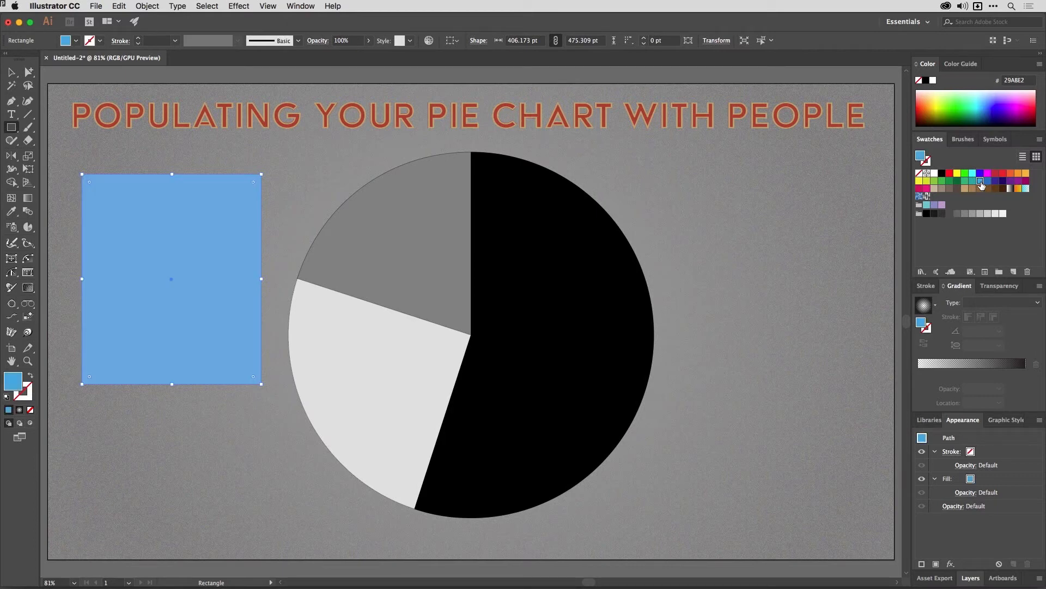
{"action": "mouse_move", "coordinate": [972, 432]}
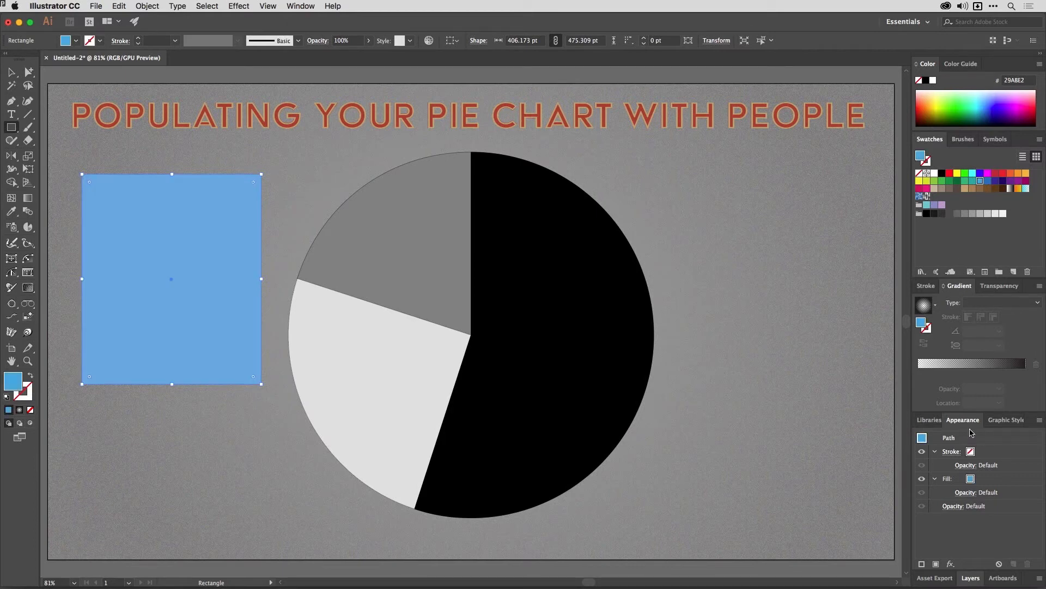
{"action": "mouse_move", "coordinate": [1020, 389]}
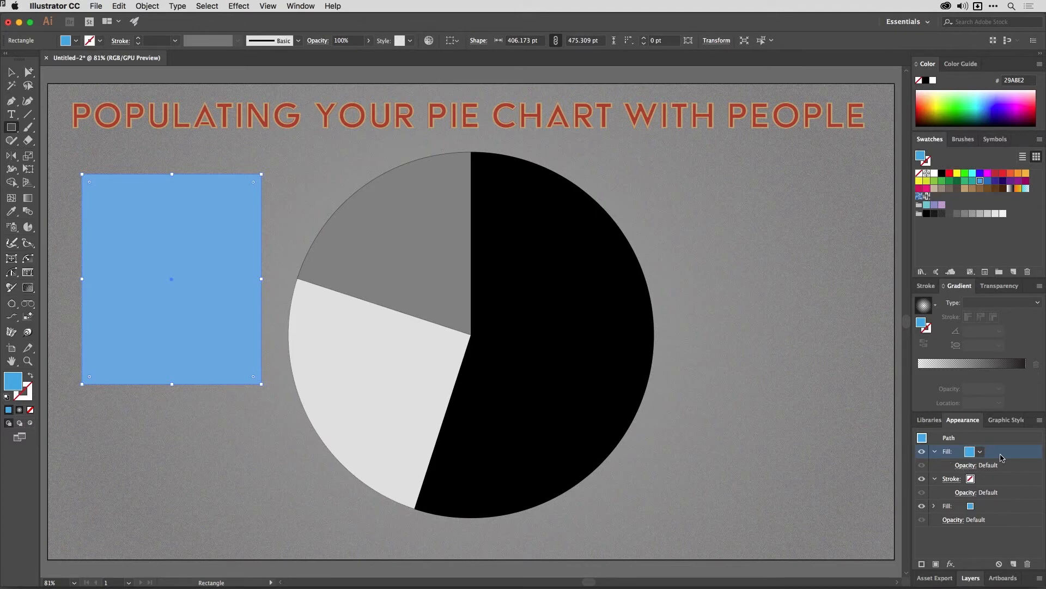
Step: Set the rectangle's top fill in Appearance to the People pattern swatch
{"action": "left_click", "coordinate": [981, 452]}
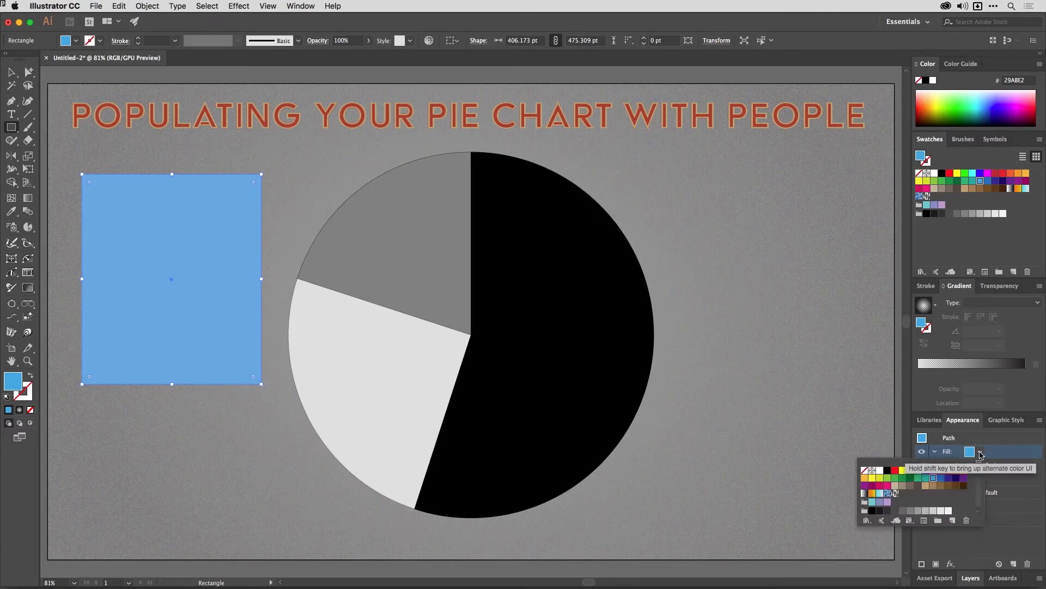
{"action": "left_click", "coordinate": [896, 494]}
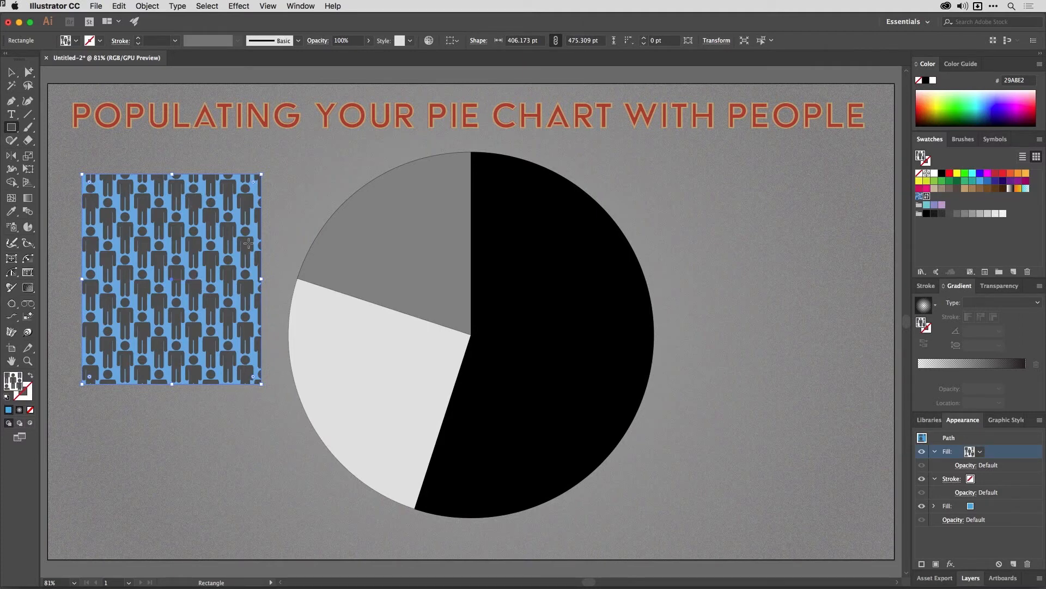
{"action": "mouse_move", "coordinate": [451, 343]}
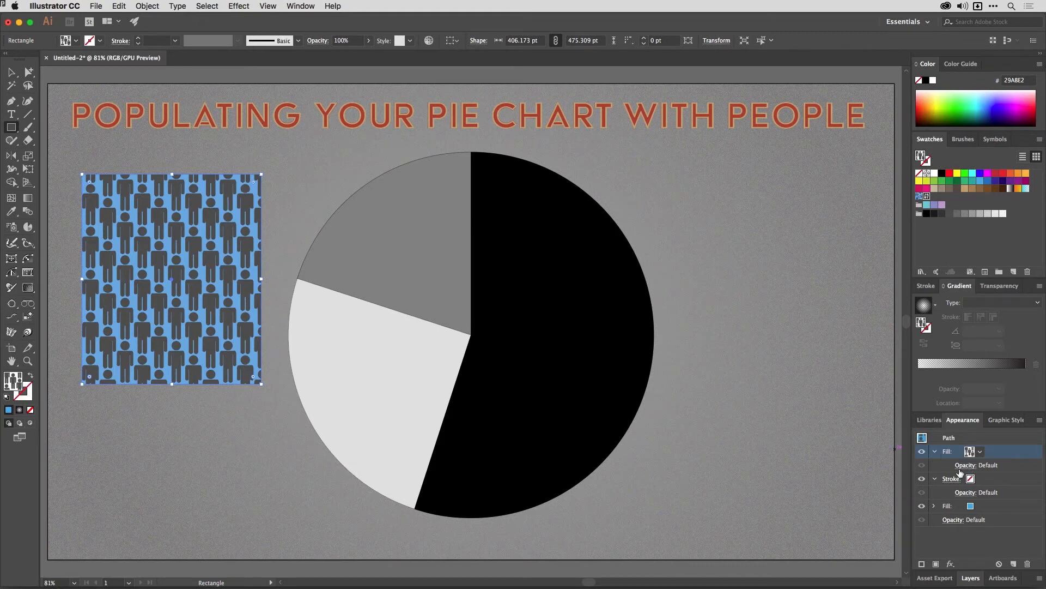
Step: Blend the People pattern fill in Overlay mode at 70% opacity
{"action": "left_click", "coordinate": [976, 465]}
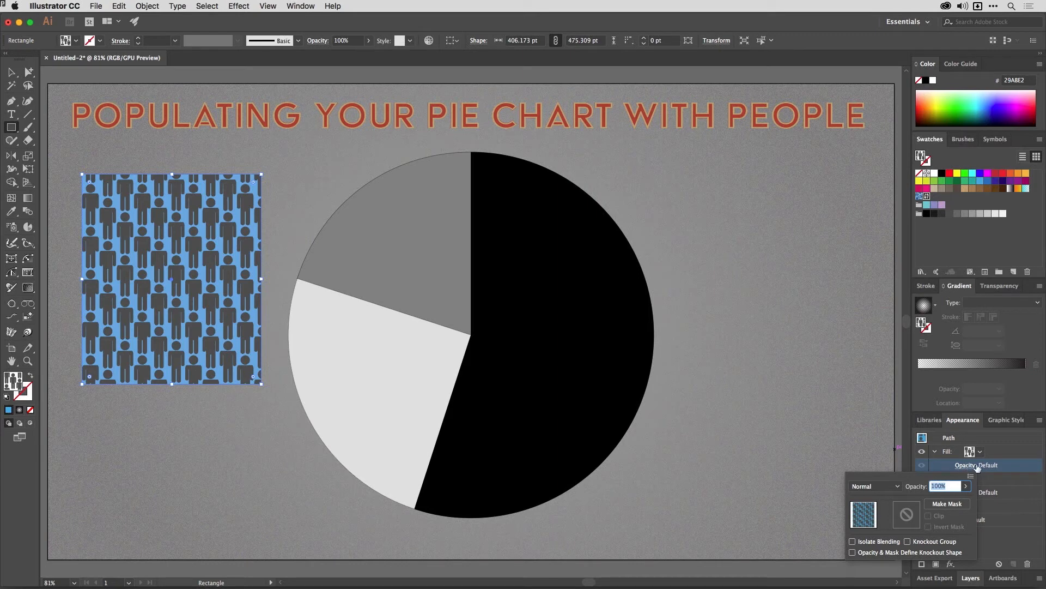
{"action": "mouse_move", "coordinate": [893, 508]}
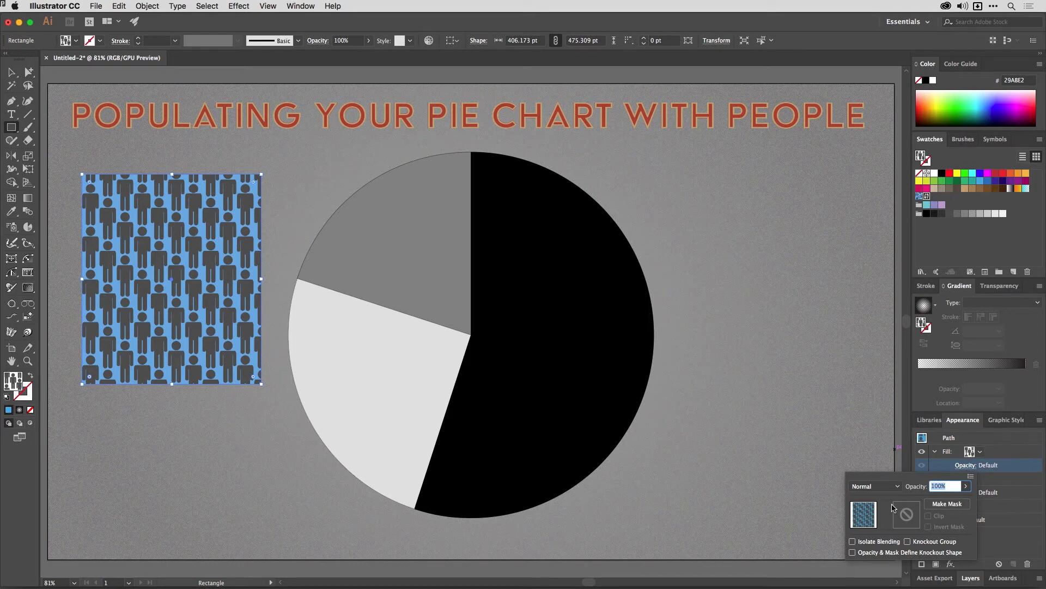
{"action": "left_click", "coordinate": [874, 485]}
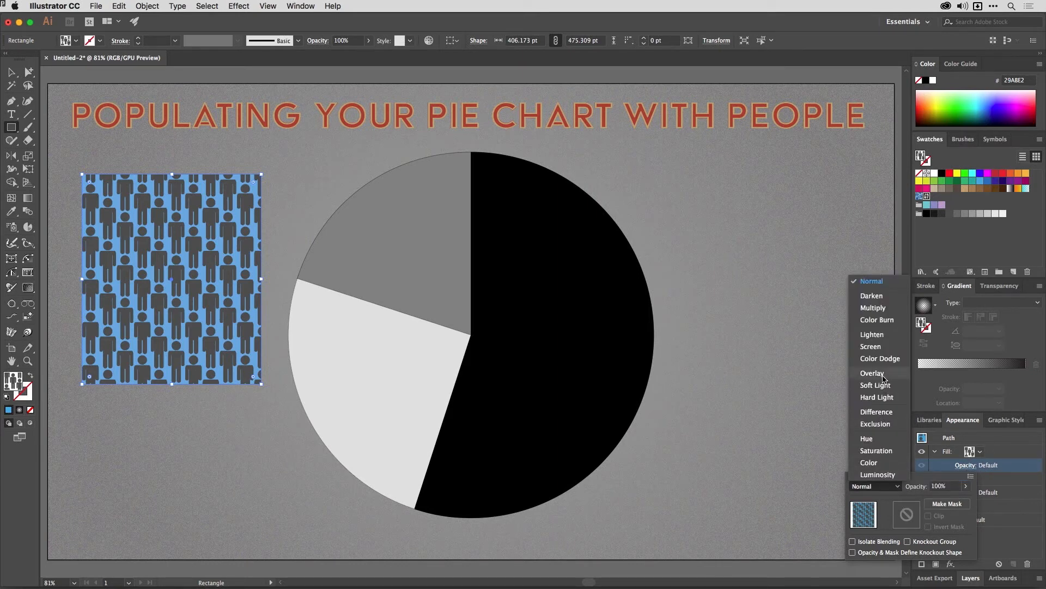
{"action": "left_click", "coordinate": [872, 372]}
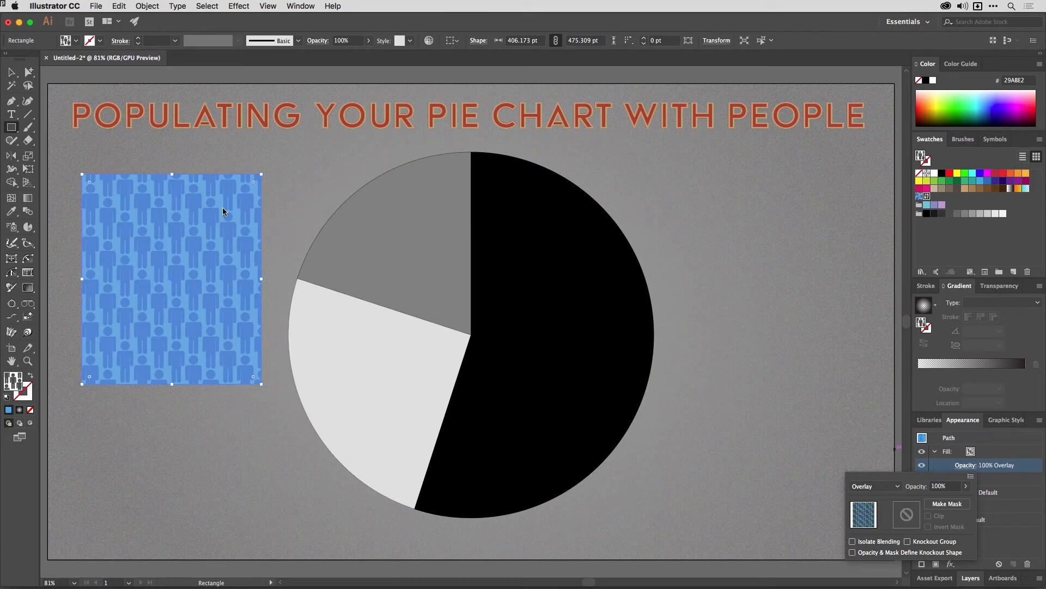
{"action": "mouse_move", "coordinate": [204, 265]}
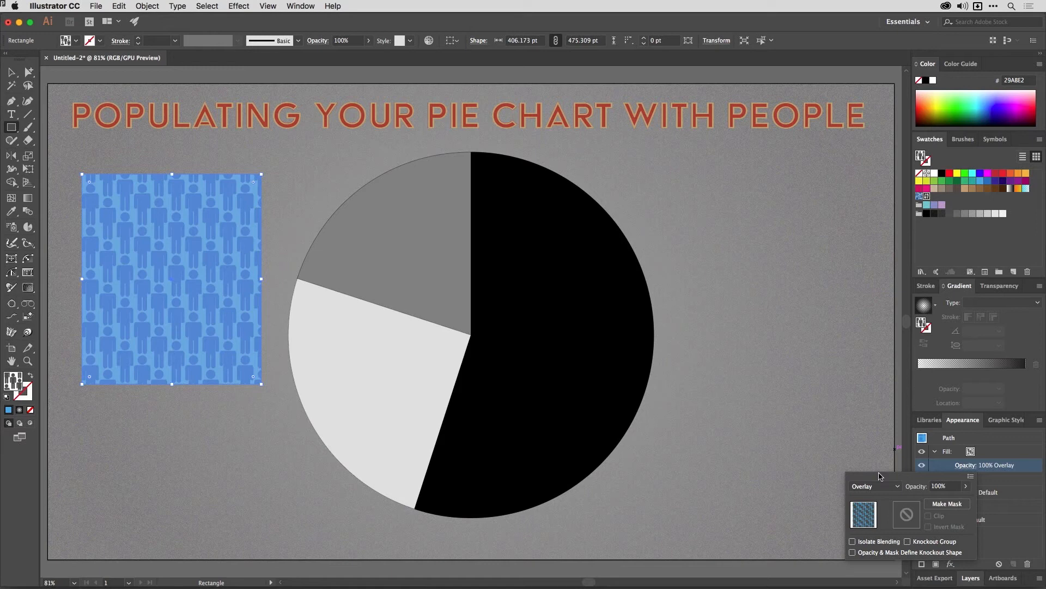
{"action": "left_click", "coordinate": [965, 486]}
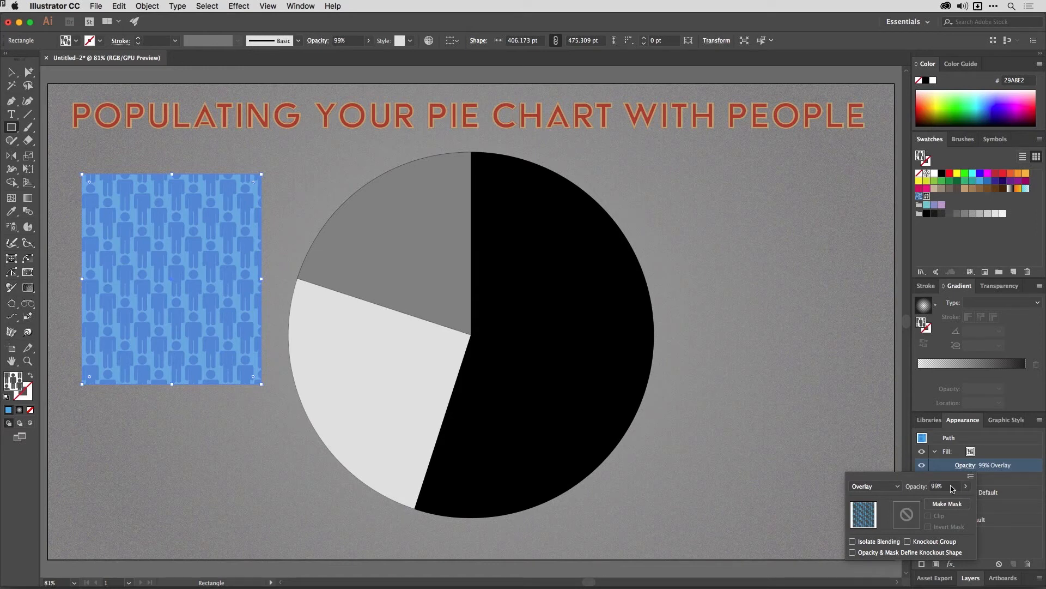
{"action": "left_click", "coordinate": [937, 485]}
{"action": "type", "text": "70"}
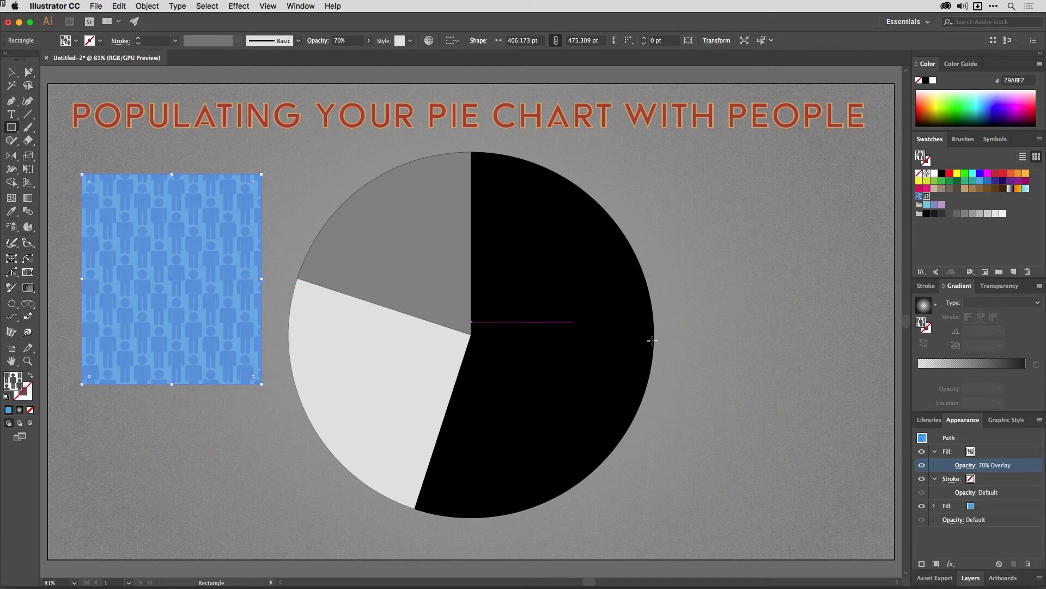
{"action": "left_click", "coordinate": [1005, 419]}
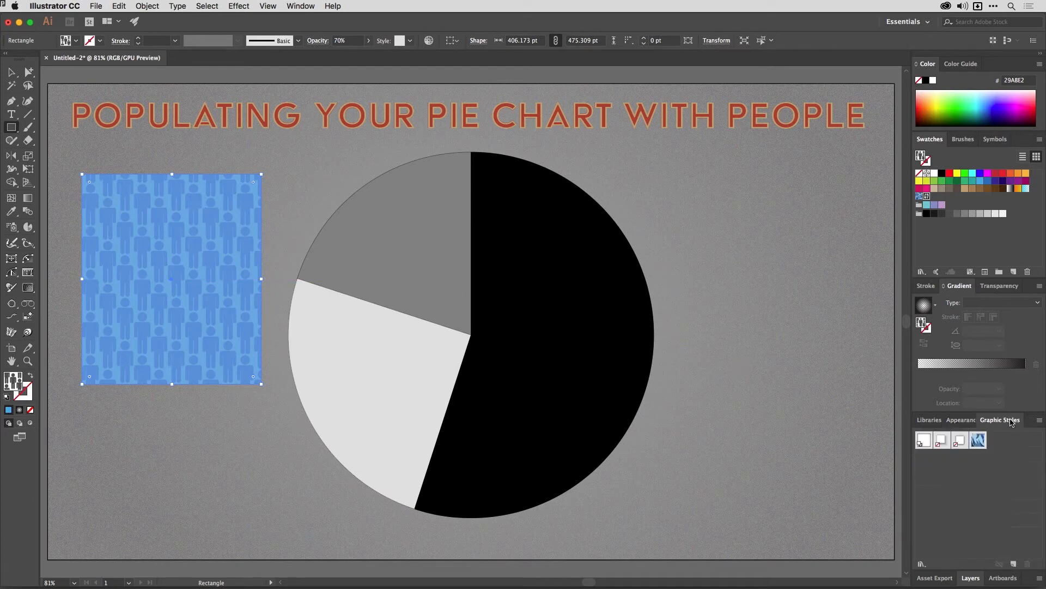
{"action": "mouse_move", "coordinate": [1013, 562]}
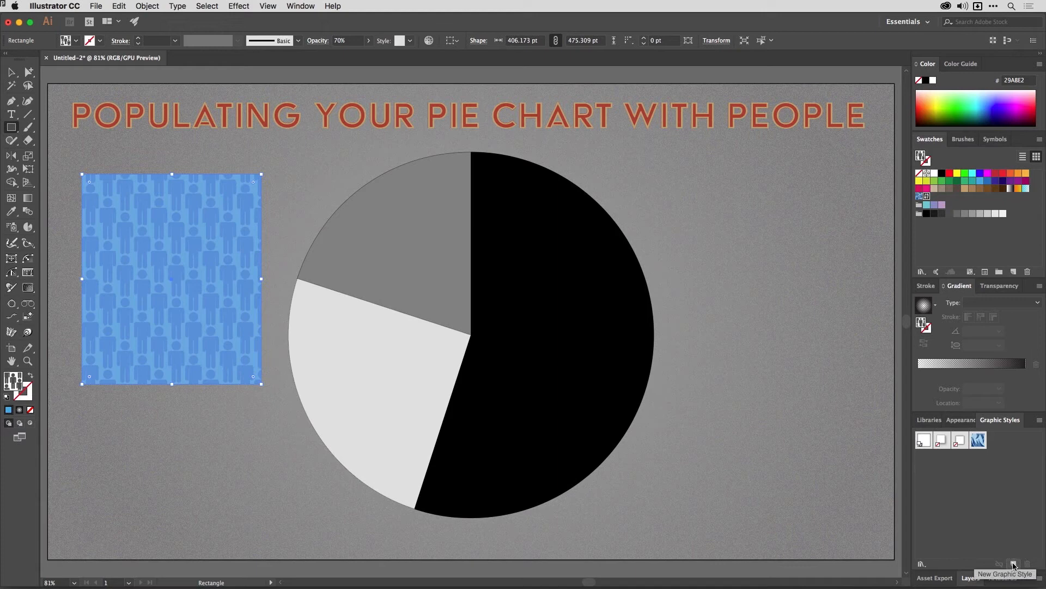
Step: Save the blue pattern rectangle's look as a new graphic style named 'population'
{"action": "left_click", "coordinate": [1013, 563]}
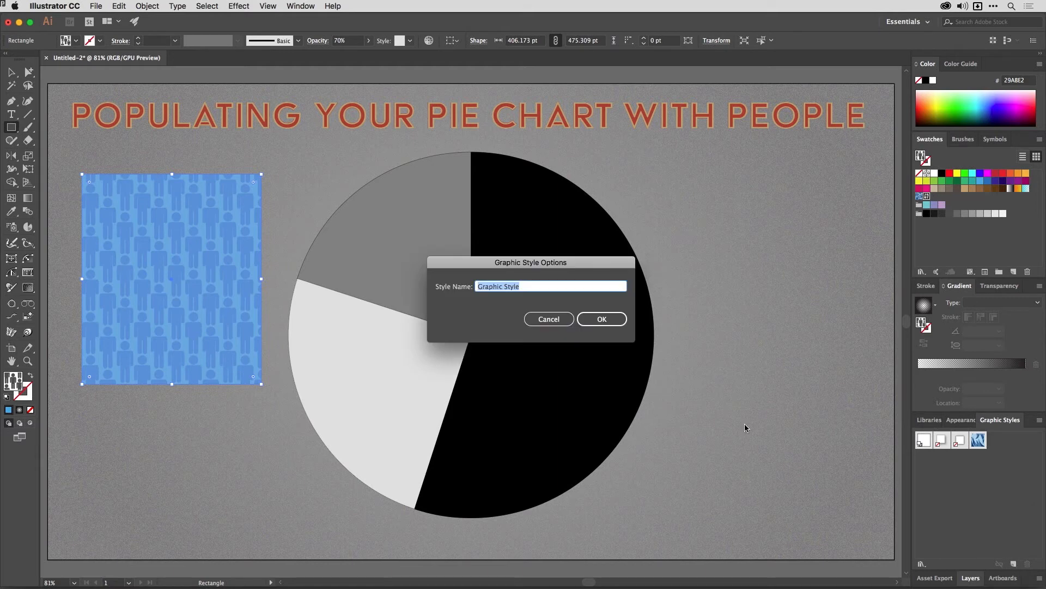
{"action": "mouse_move", "coordinate": [220, 204]}
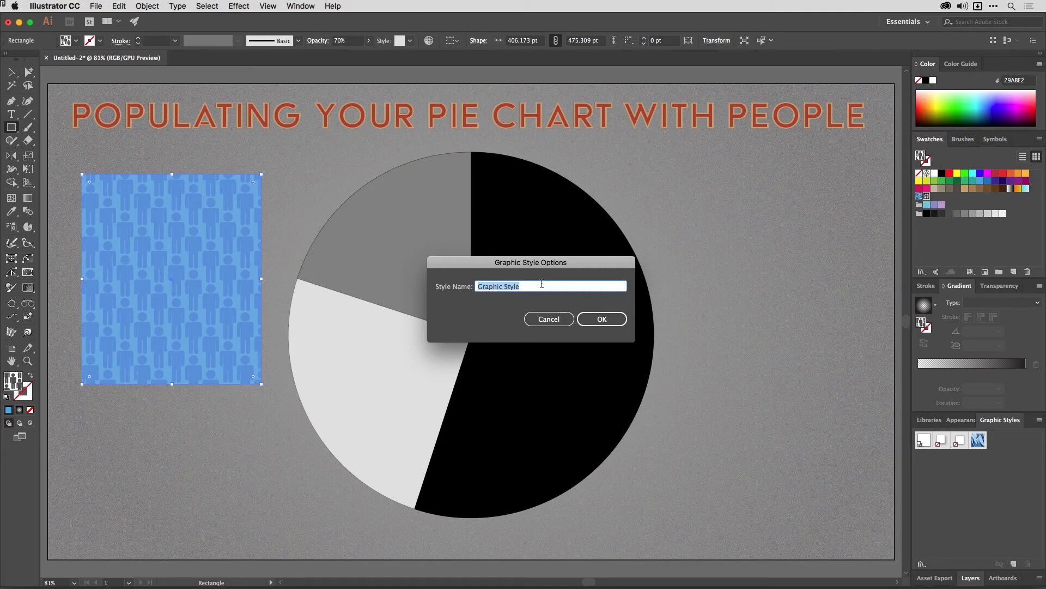
{"action": "type", "text": "populat"}
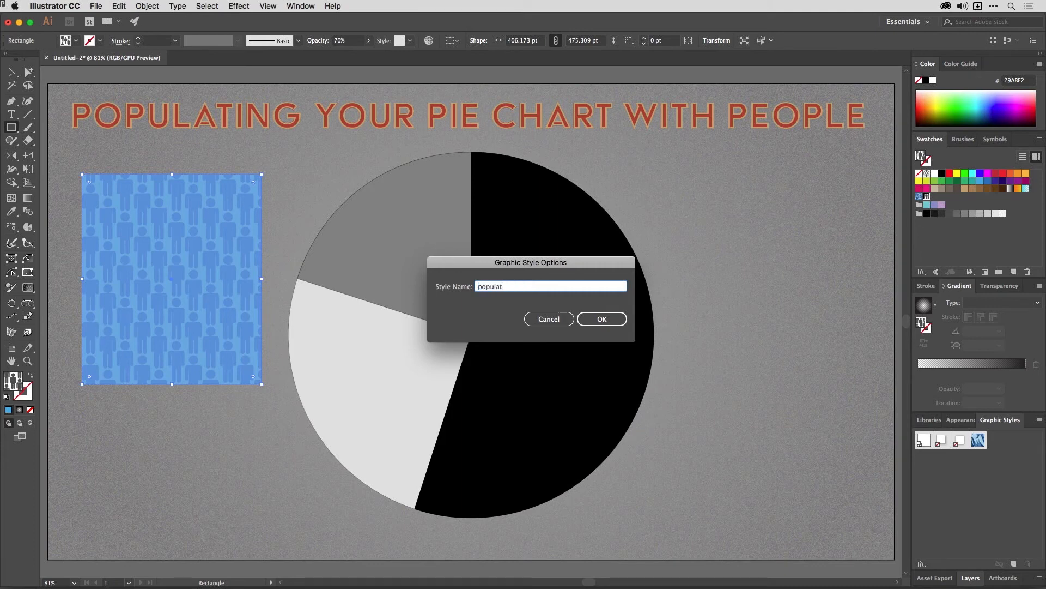
{"action": "type", "text": "ion"}
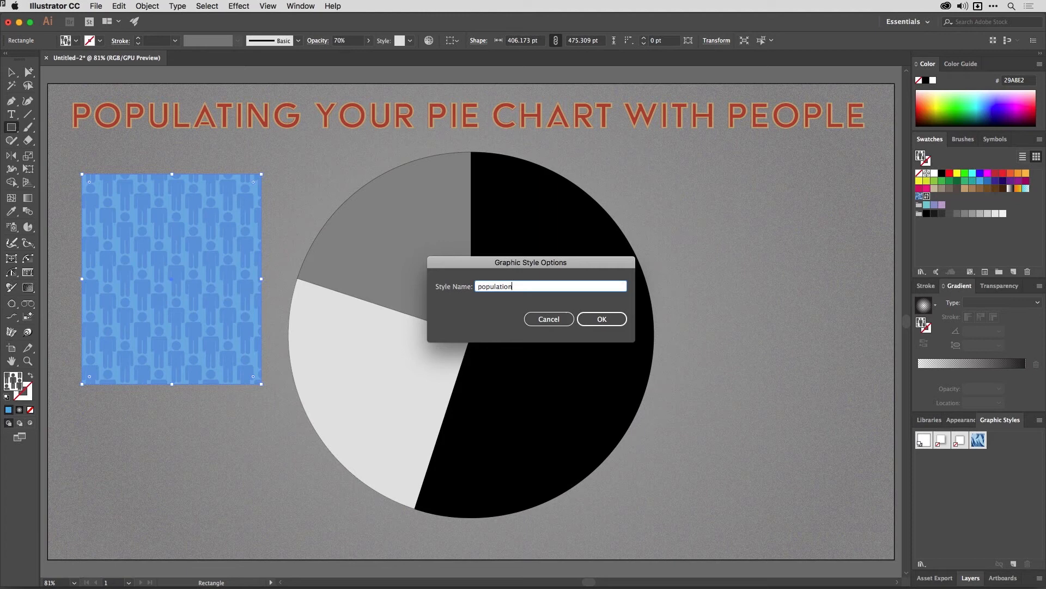
{"action": "left_click", "coordinate": [601, 318]}
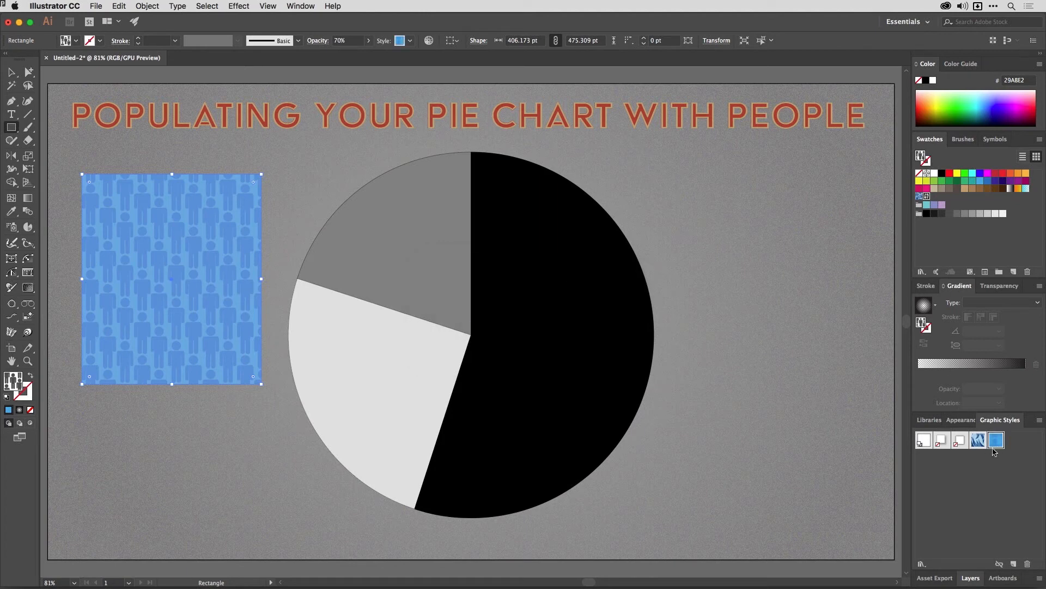
{"action": "mouse_move", "coordinate": [607, 404]}
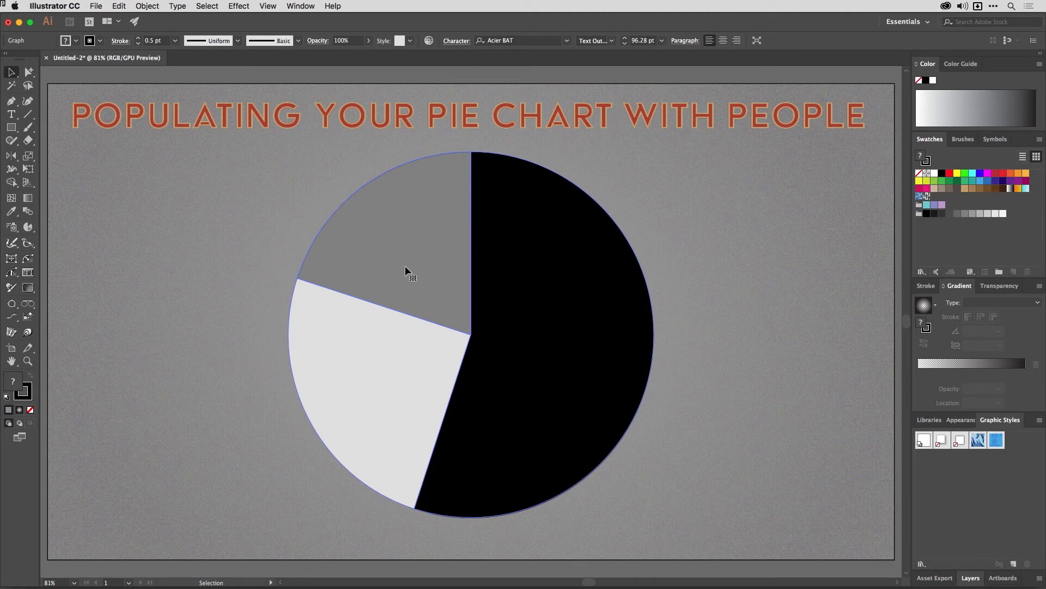
{"action": "mouse_move", "coordinate": [256, 169]}
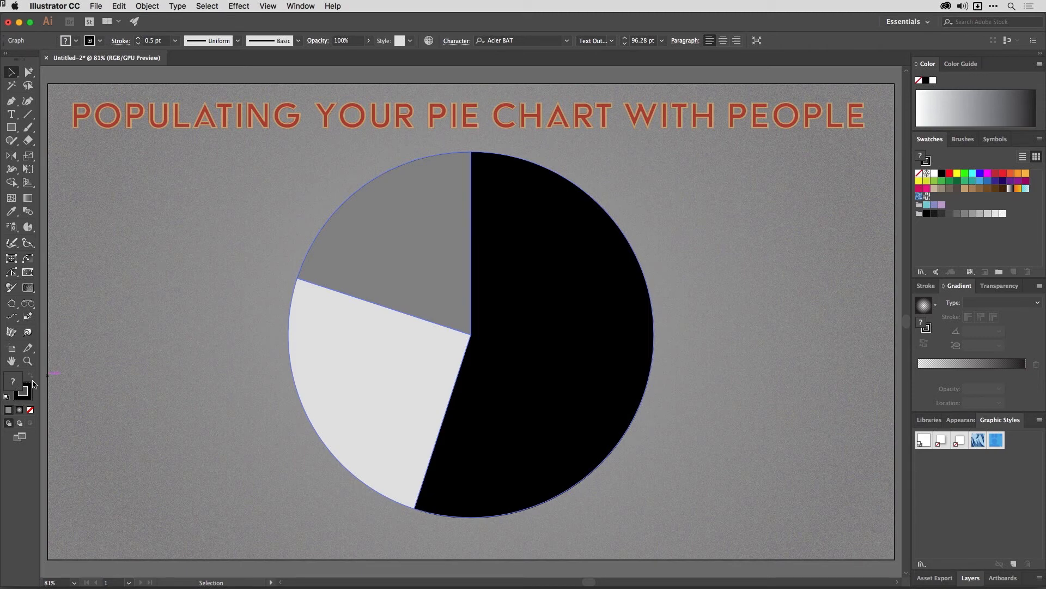
{"action": "mouse_move", "coordinate": [80, 383]}
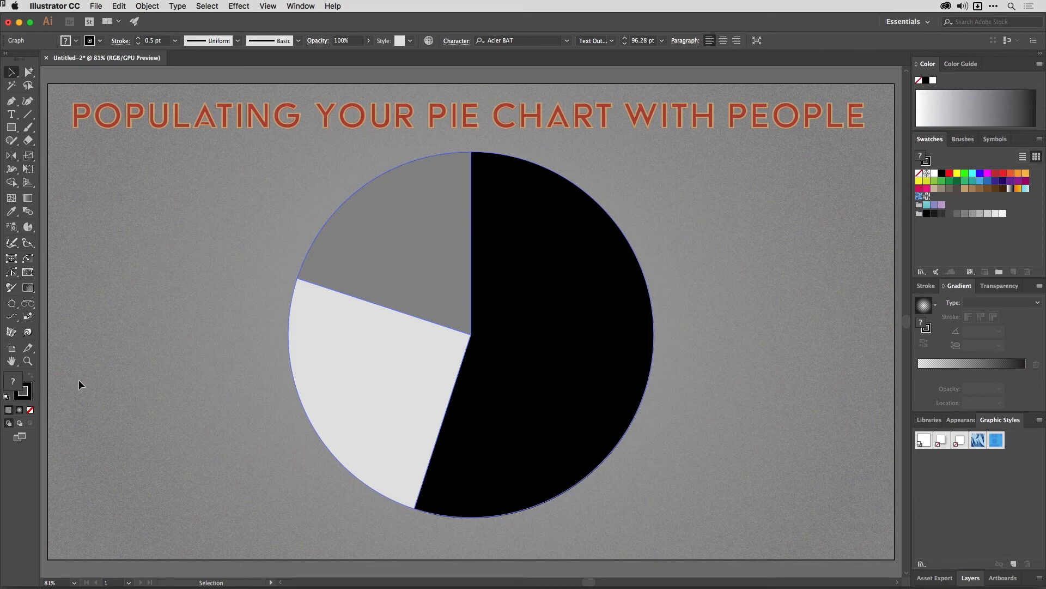
Step: Bring the pie chart's stroke forward and set it to none
{"action": "key", "text": "x"}
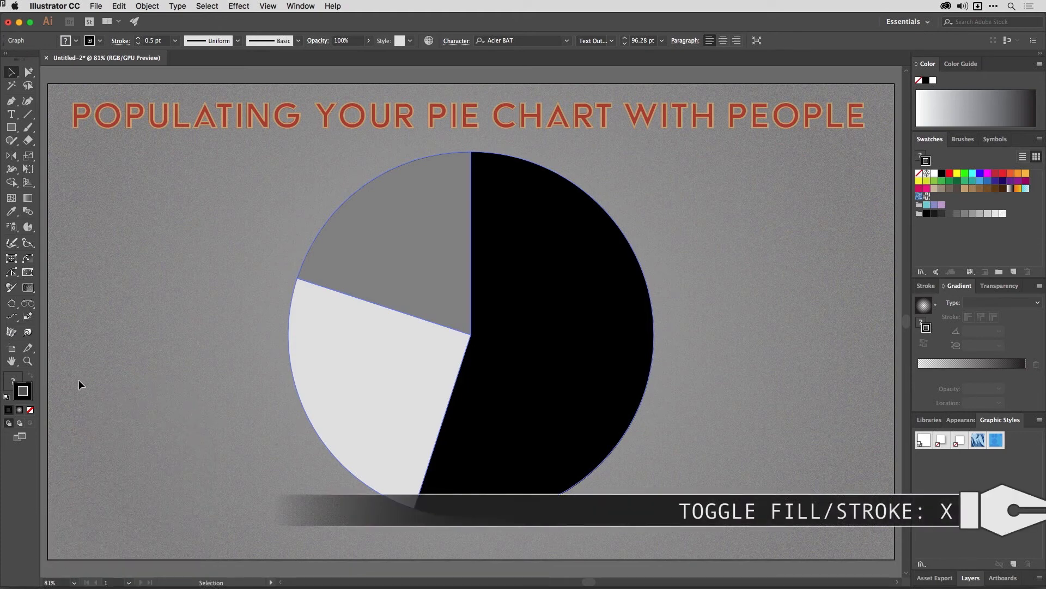
{"action": "key", "text": "x"}
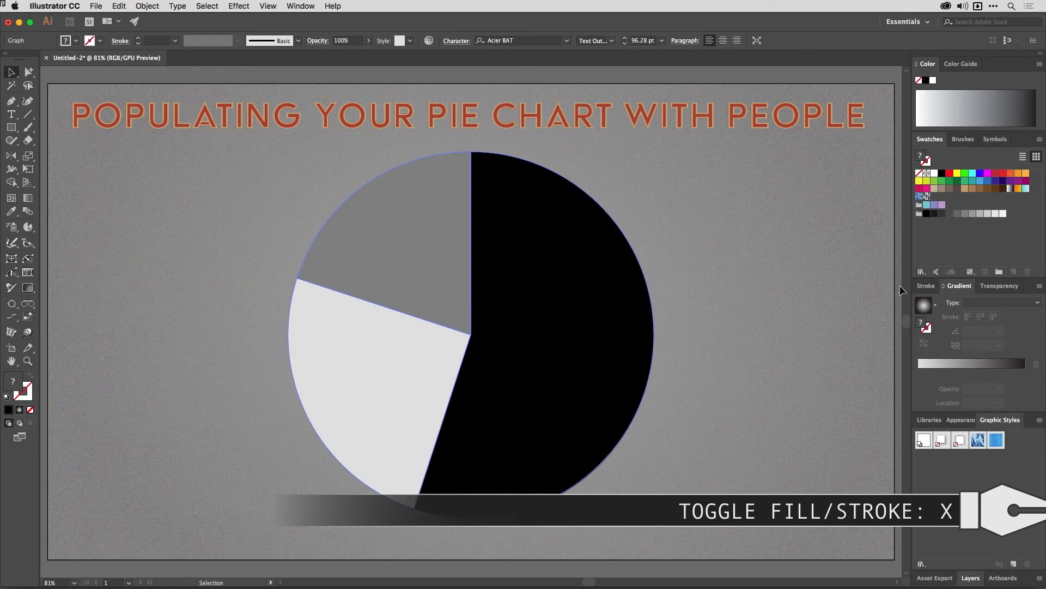
Step: Apply the 'population' graphic style to the selected pie chart
{"action": "left_click", "coordinate": [995, 440]}
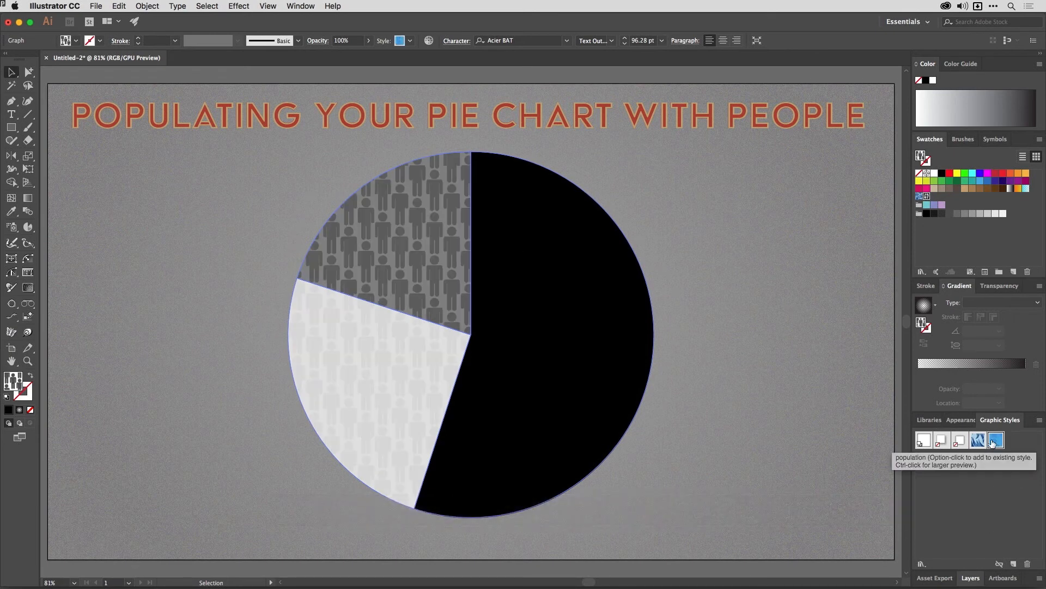
{"action": "mouse_move", "coordinate": [437, 250]}
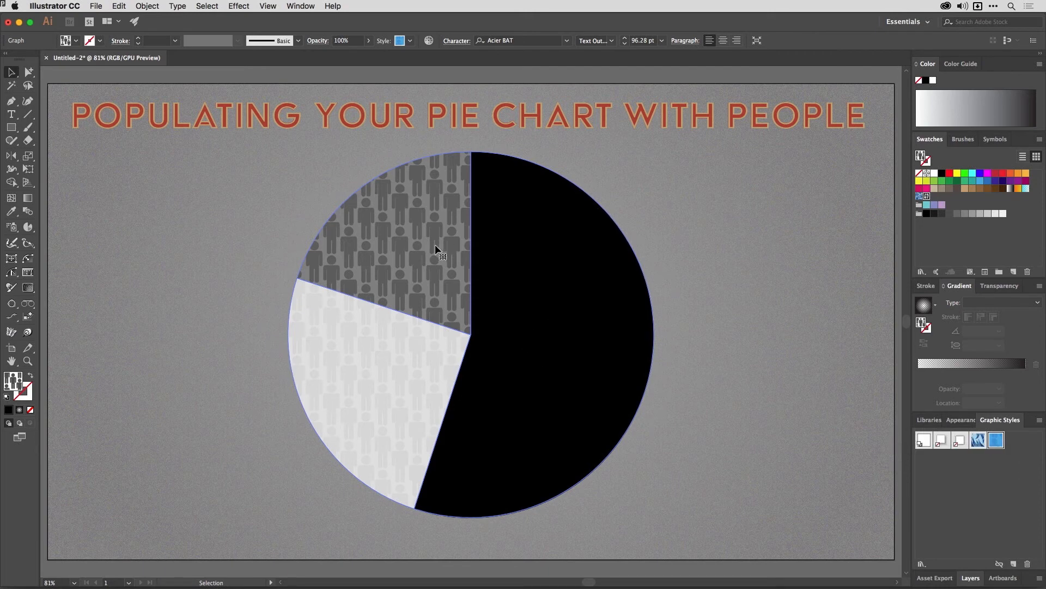
{"action": "mouse_move", "coordinate": [431, 295]}
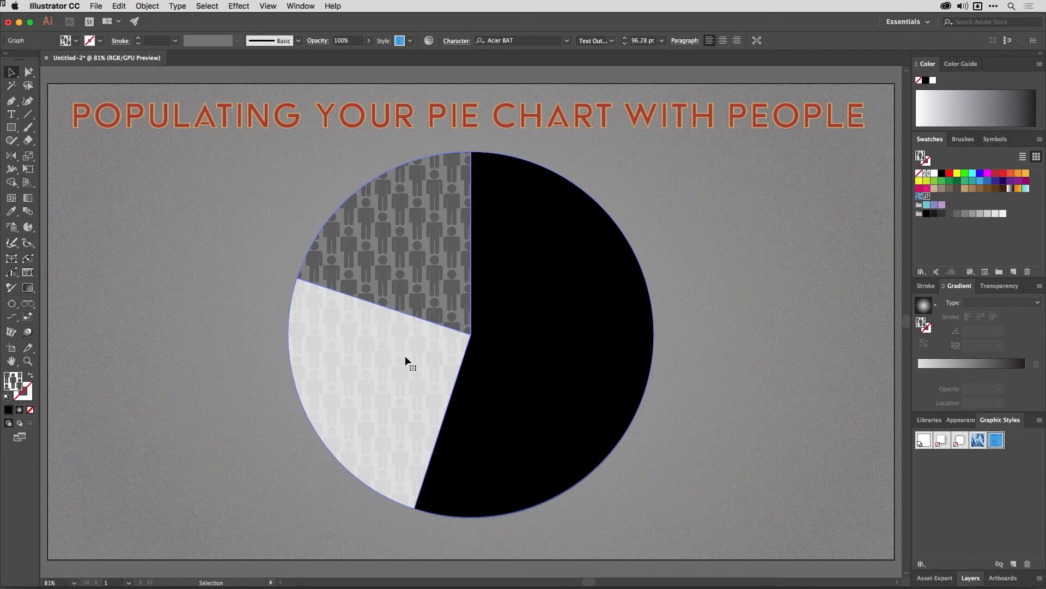
{"action": "mouse_move", "coordinate": [424, 367]}
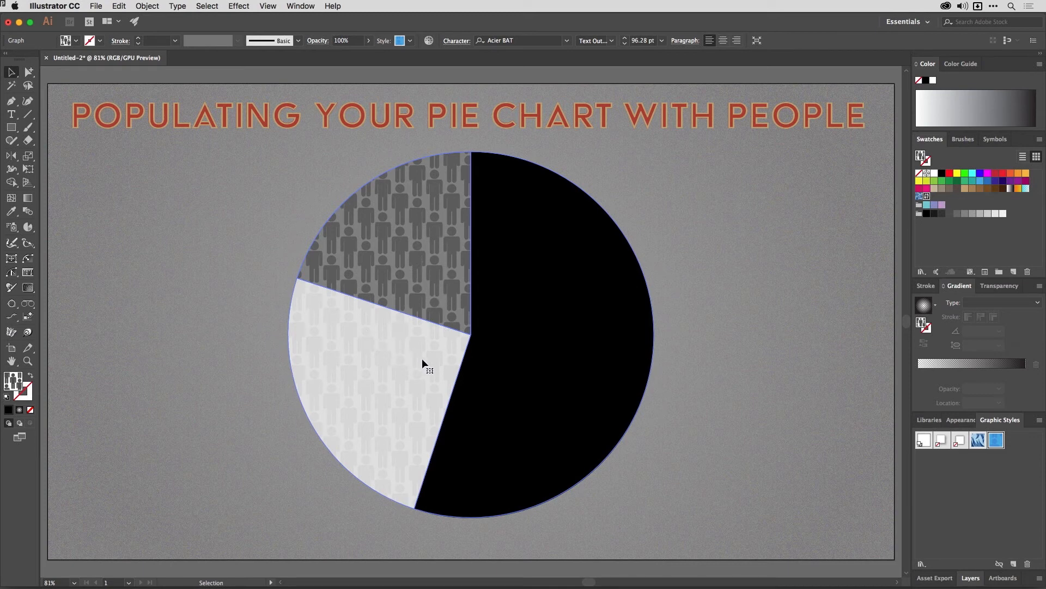
{"action": "mouse_move", "coordinate": [562, 393]}
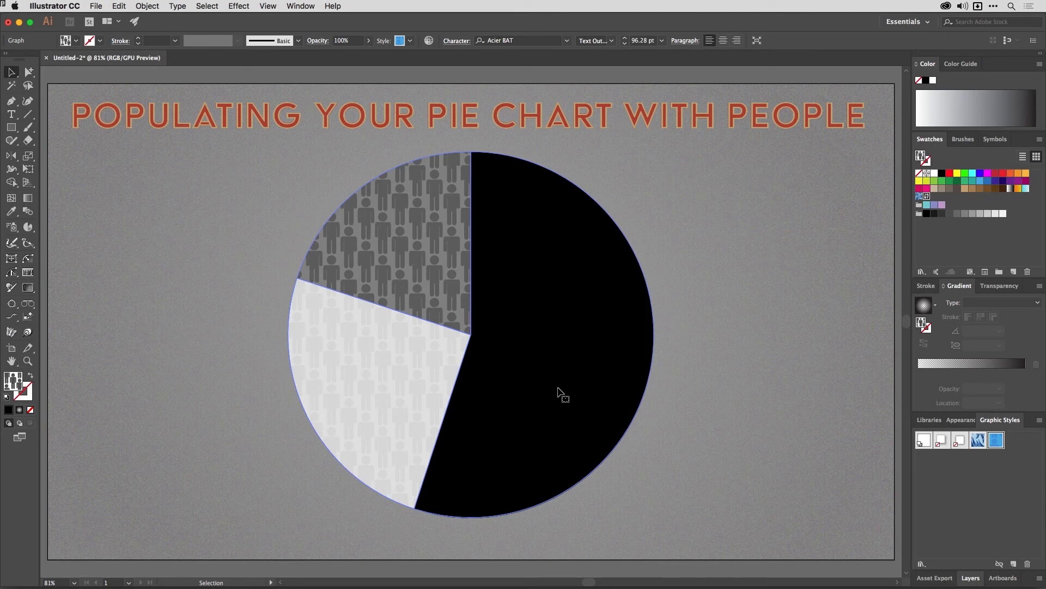
{"action": "mouse_move", "coordinate": [576, 395]}
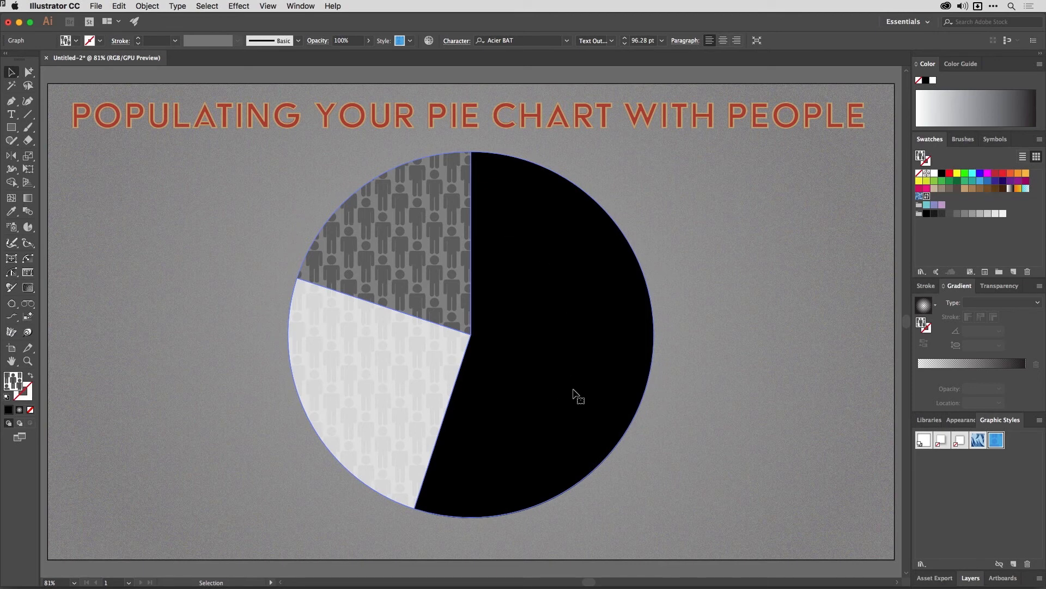
{"action": "mouse_move", "coordinate": [445, 295]}
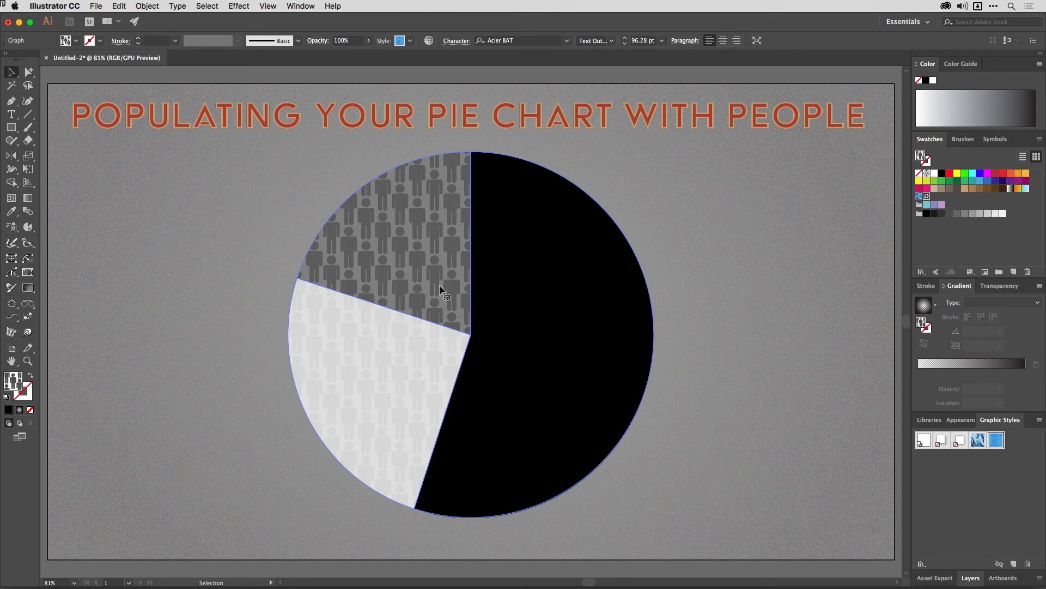
{"action": "mouse_move", "coordinate": [398, 336]}
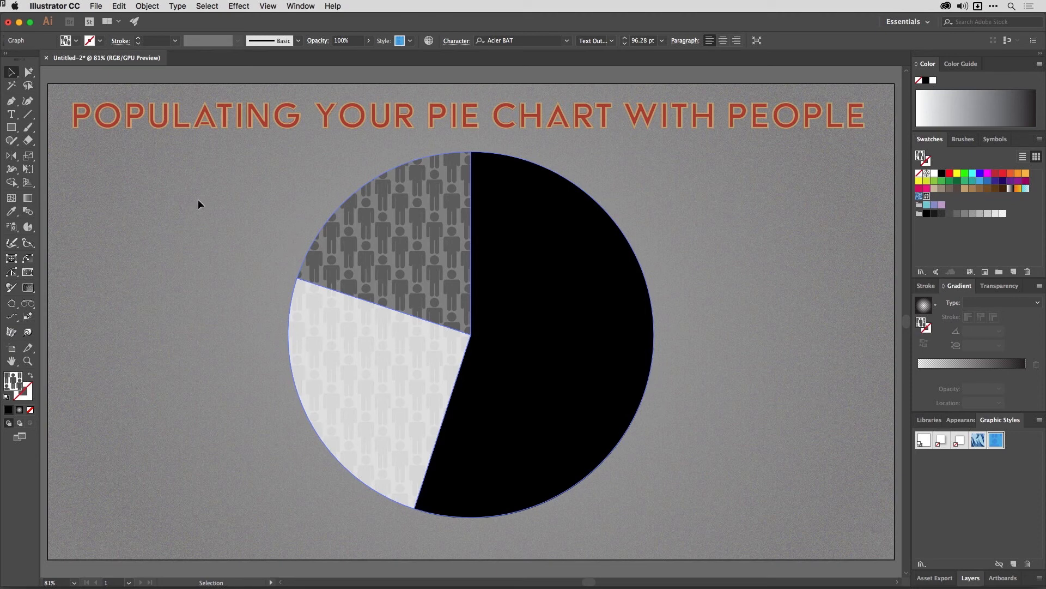
Step: Using Group Selection, color the large slice blue, lower-left orange, top-left green
{"action": "left_click", "coordinate": [12, 72]}
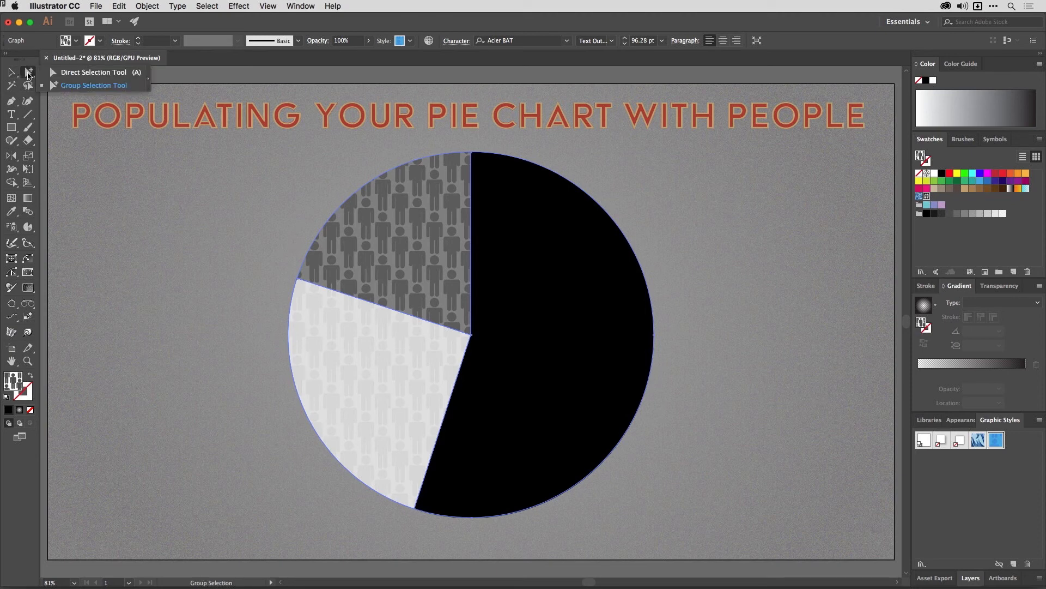
{"action": "mouse_move", "coordinate": [62, 92]}
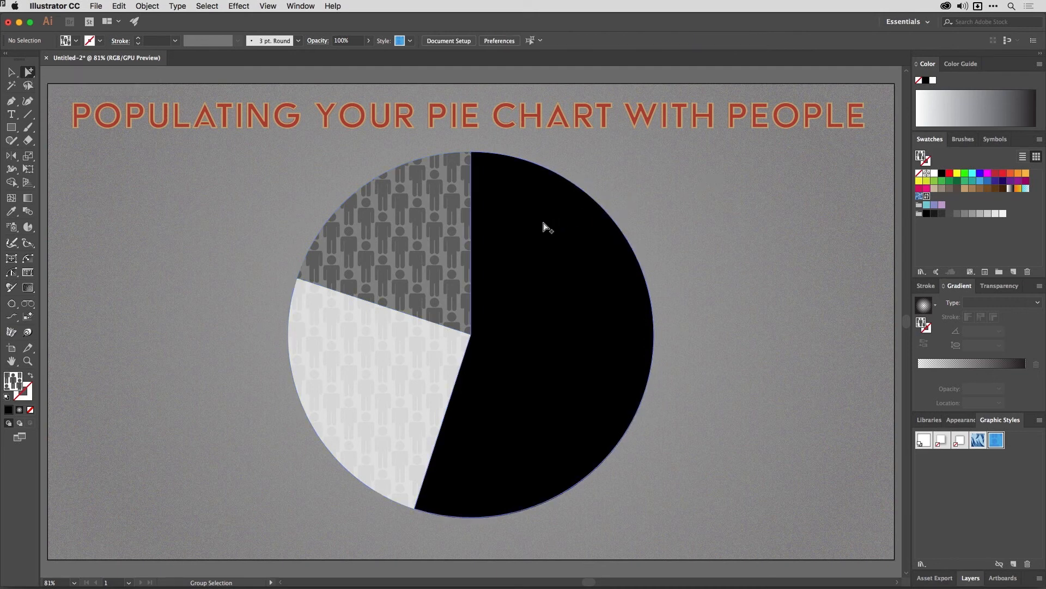
{"action": "left_click", "coordinate": [547, 227]}
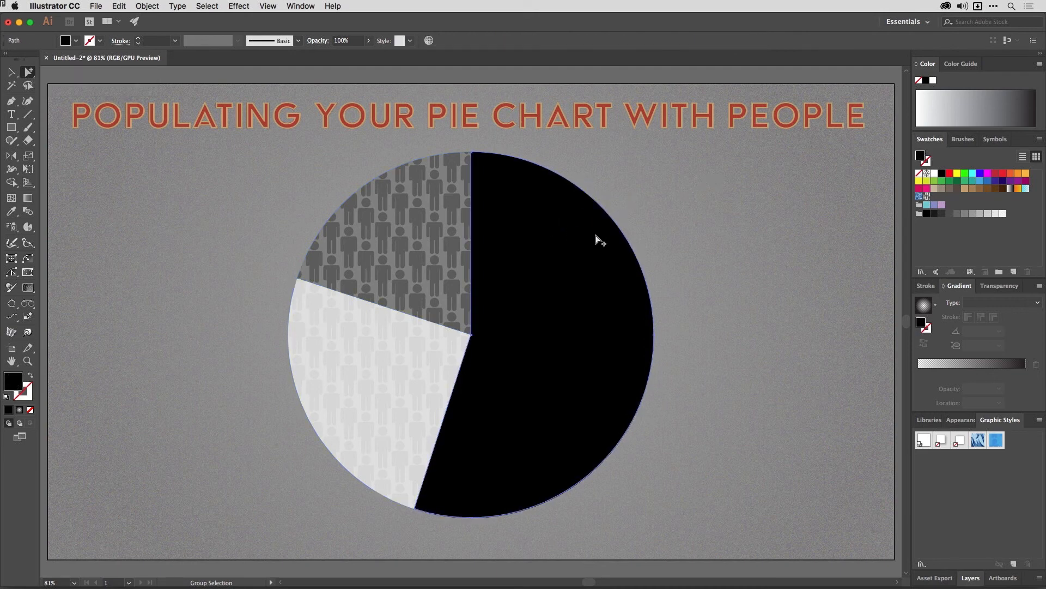
{"action": "mouse_move", "coordinate": [1014, 182]}
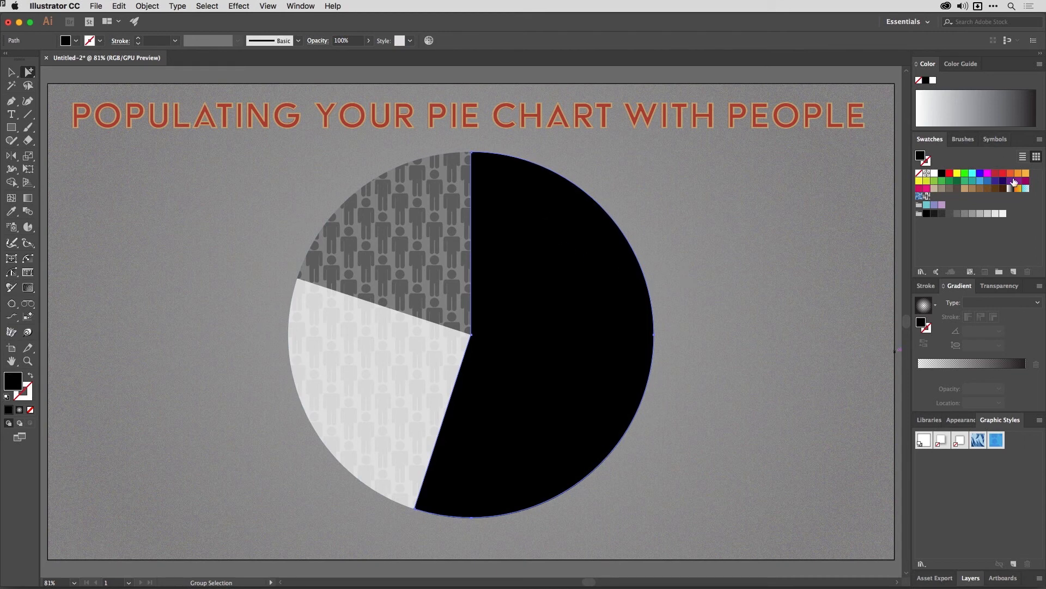
{"action": "mouse_move", "coordinate": [1011, 182]}
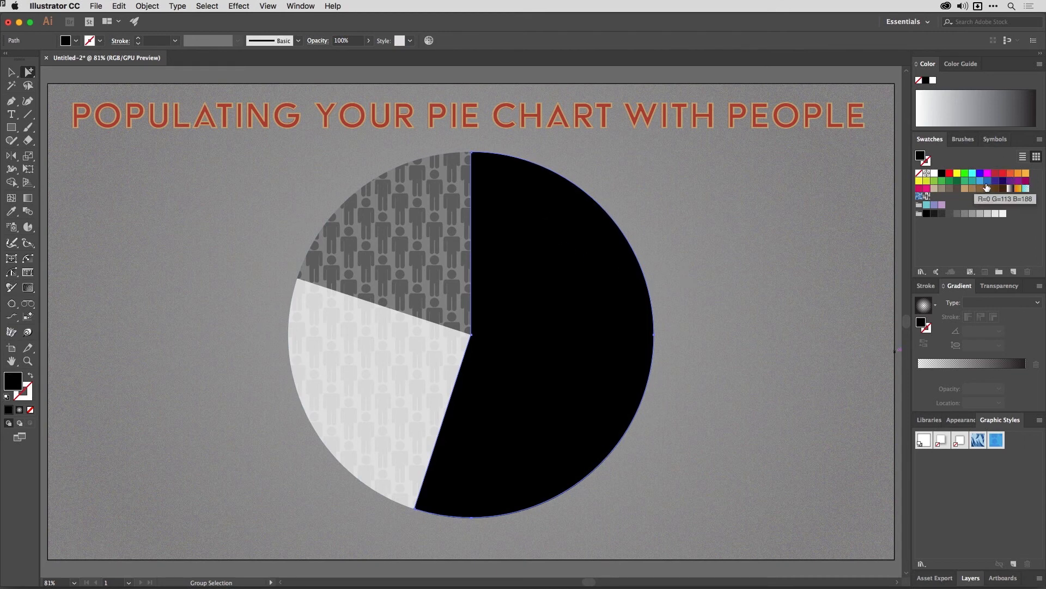
{"action": "left_click", "coordinate": [981, 181]}
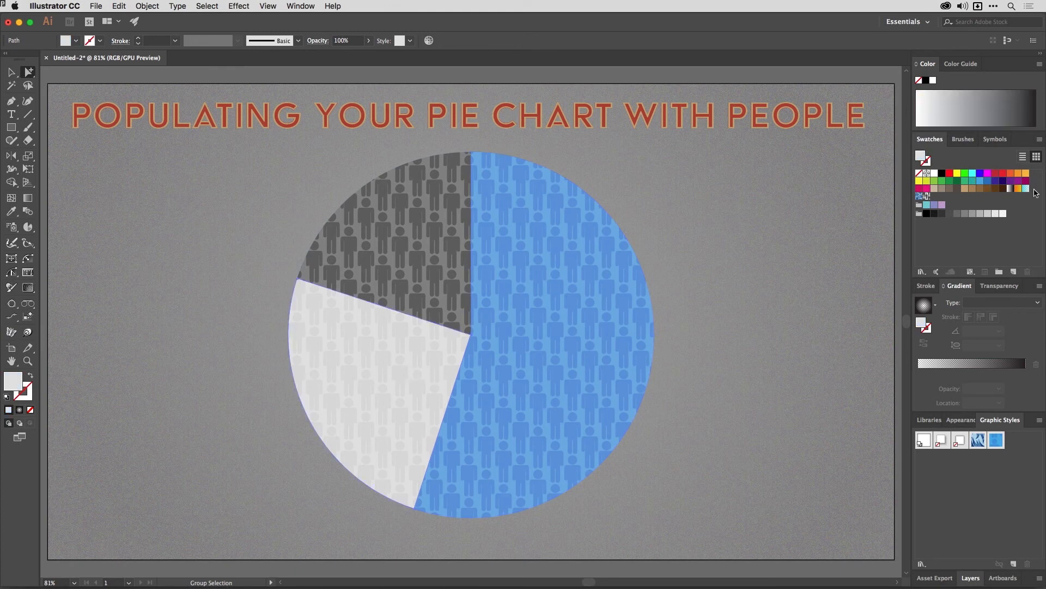
{"action": "left_click", "coordinate": [1026, 188]}
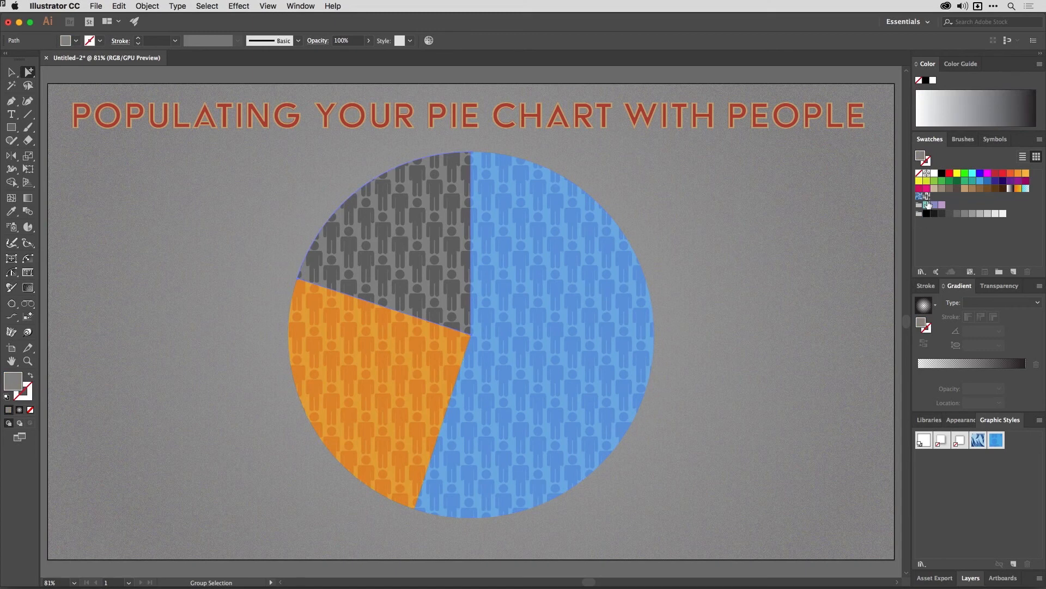
{"action": "left_click", "coordinate": [933, 180]}
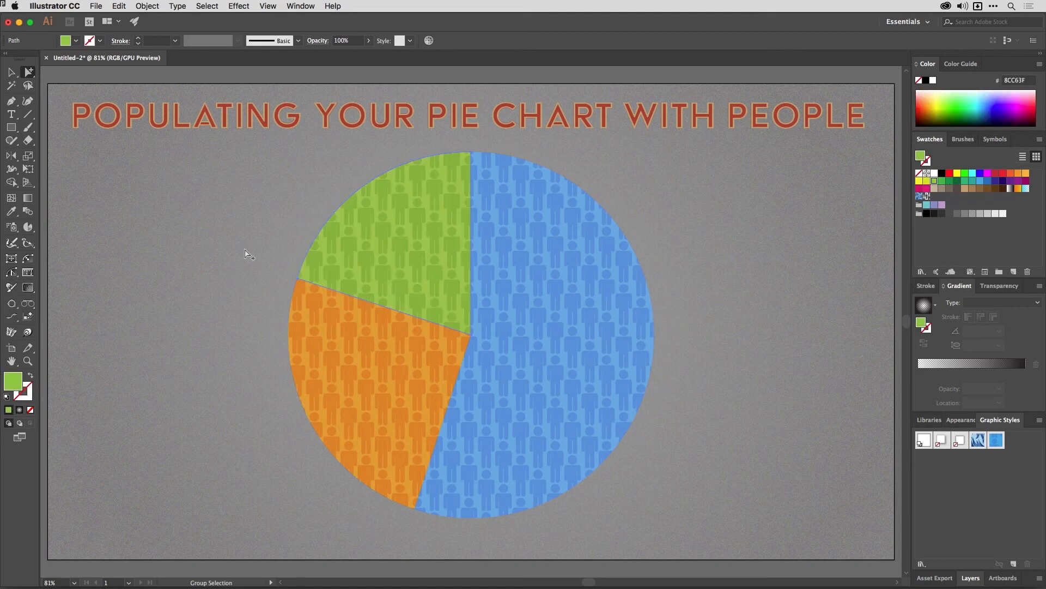